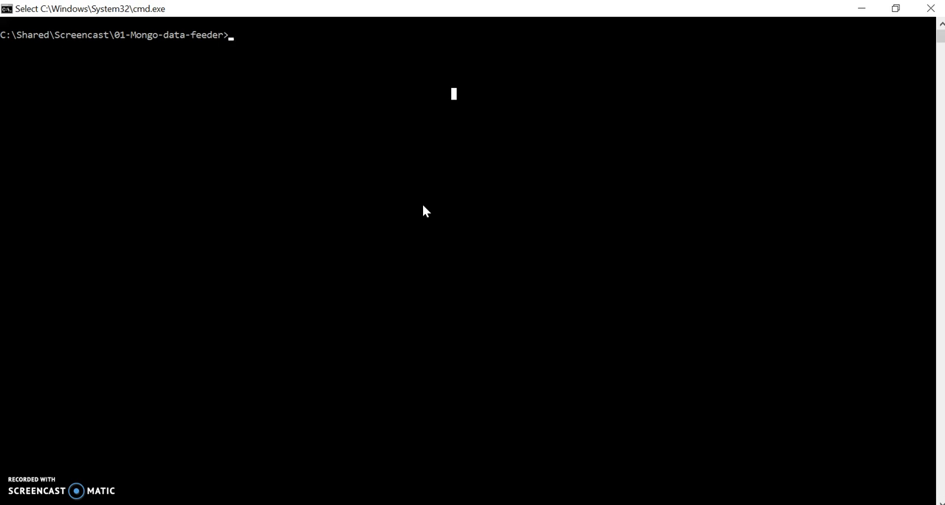
- Connect the mongo shell to the local server on port 40001 and clear the screen with cls
type("mongo -")
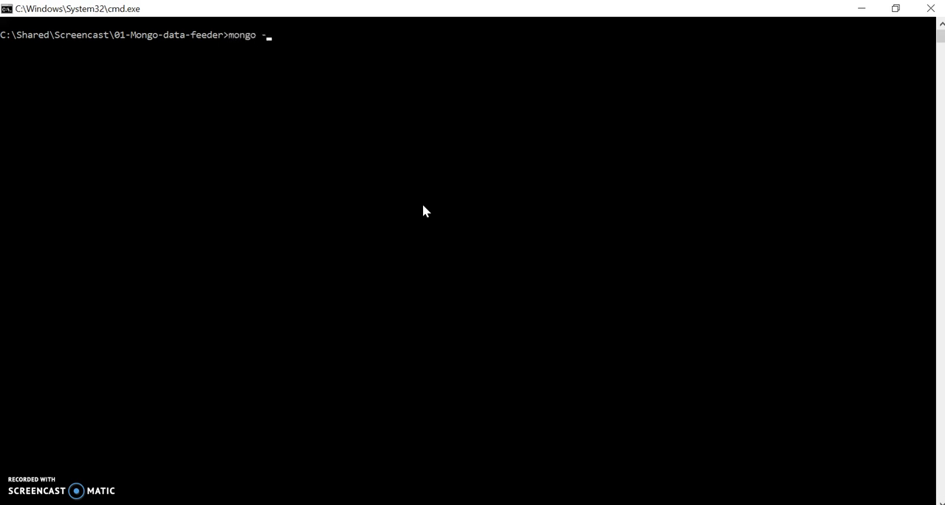
type("-port")
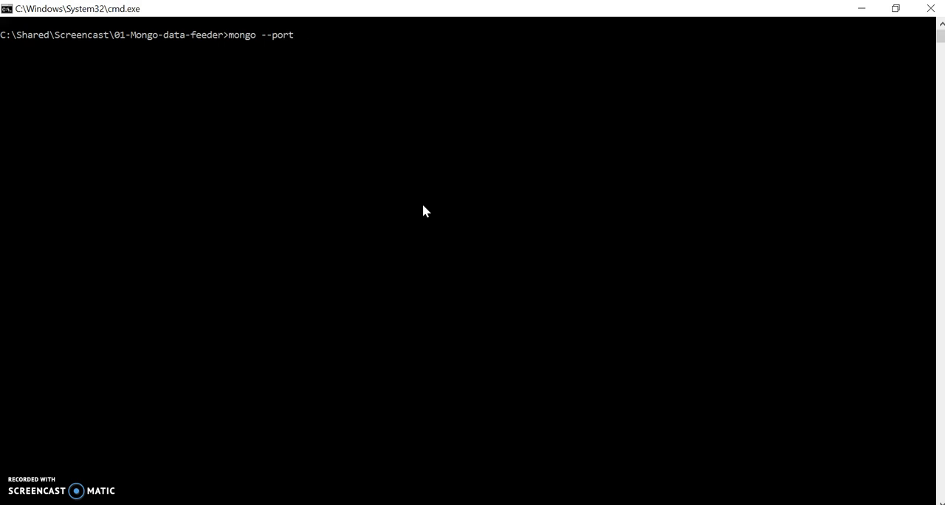
type("40001")
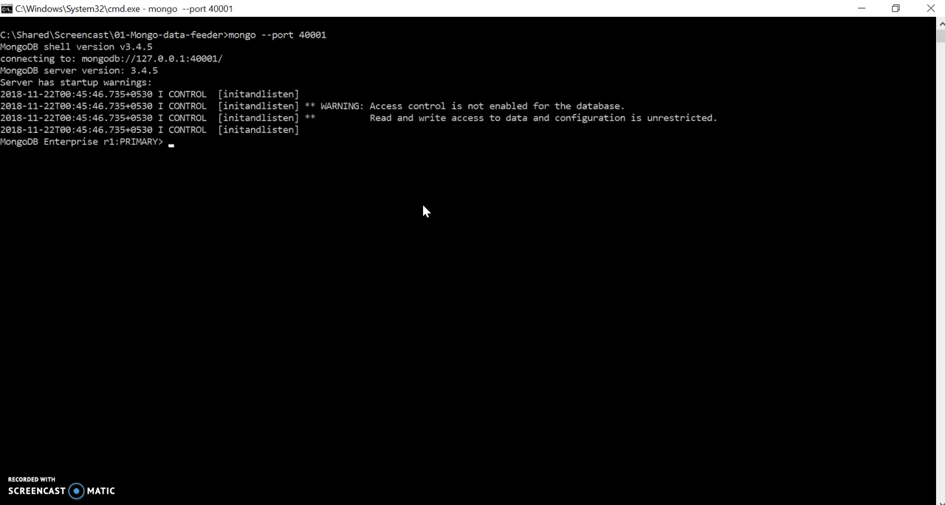
type("cls")
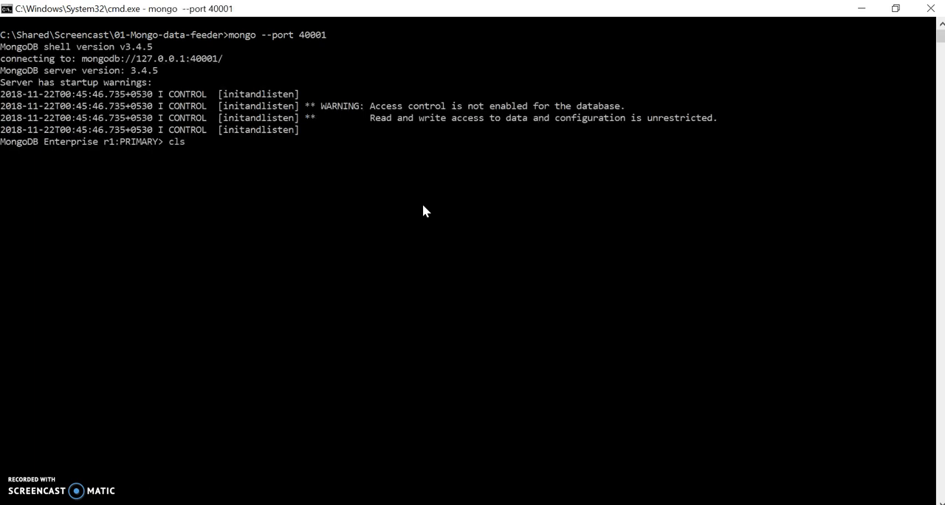
key("Return")
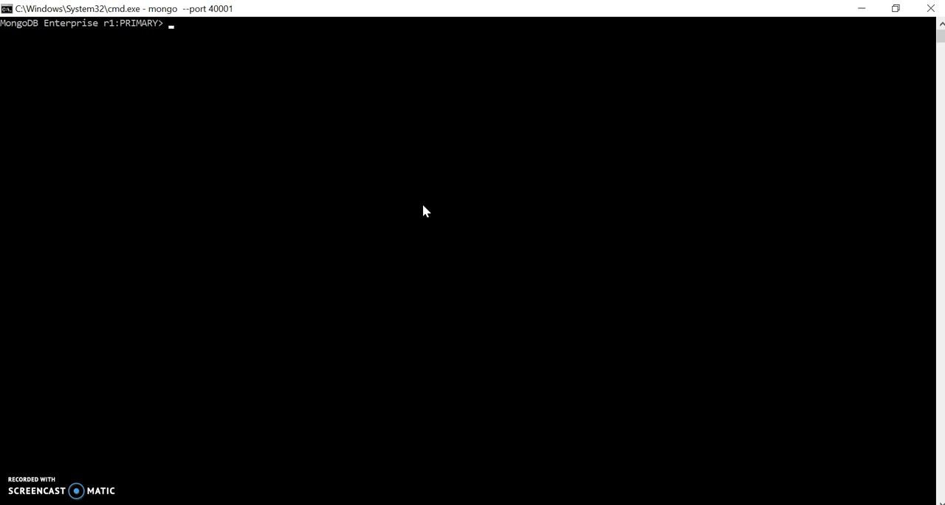
type("print")
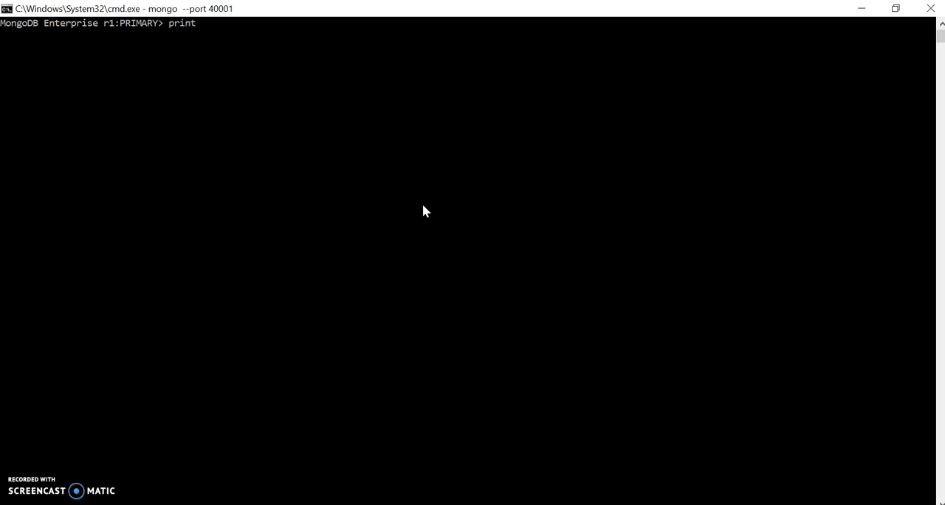
type("()")
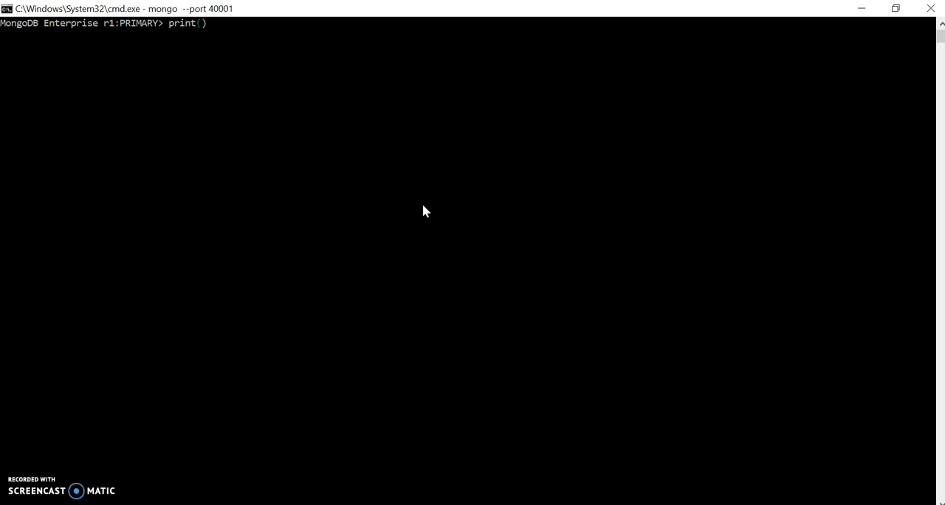
type("\"")
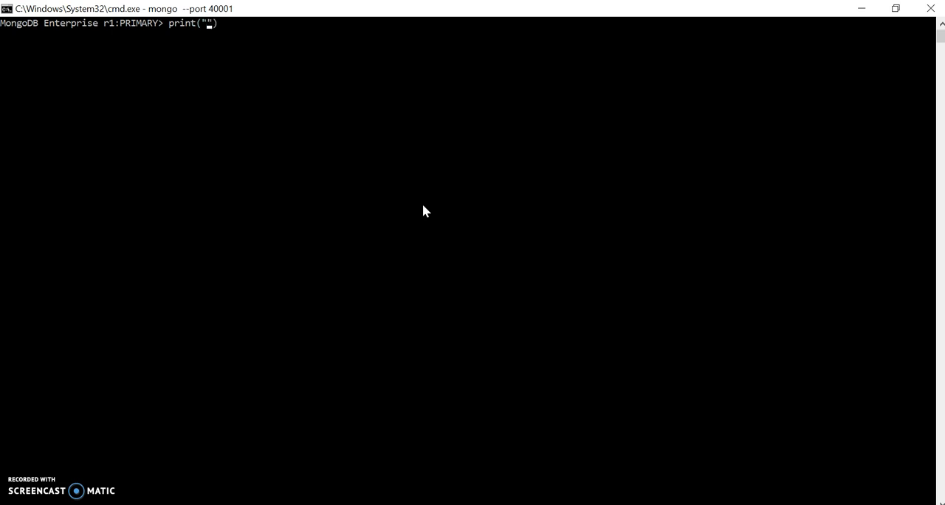
type("T")
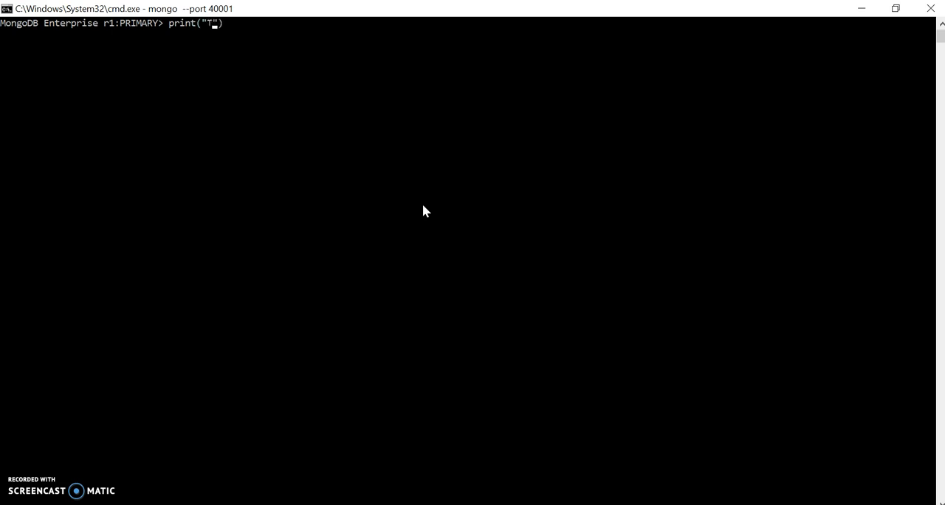
key("Return")
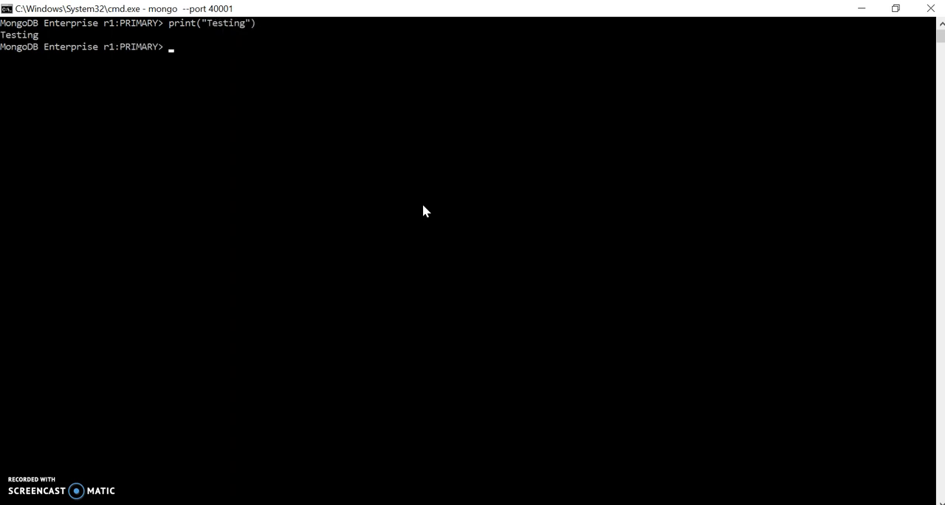
type("cls")
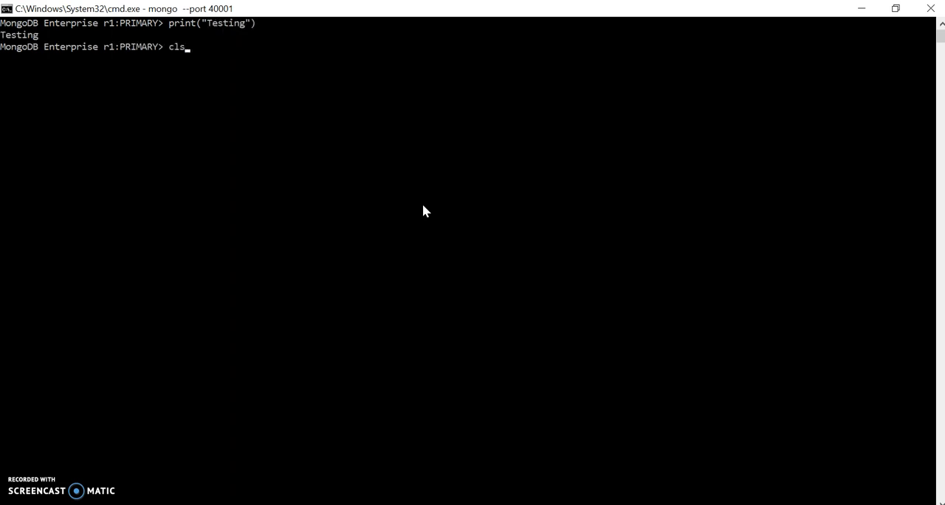
key("Return")
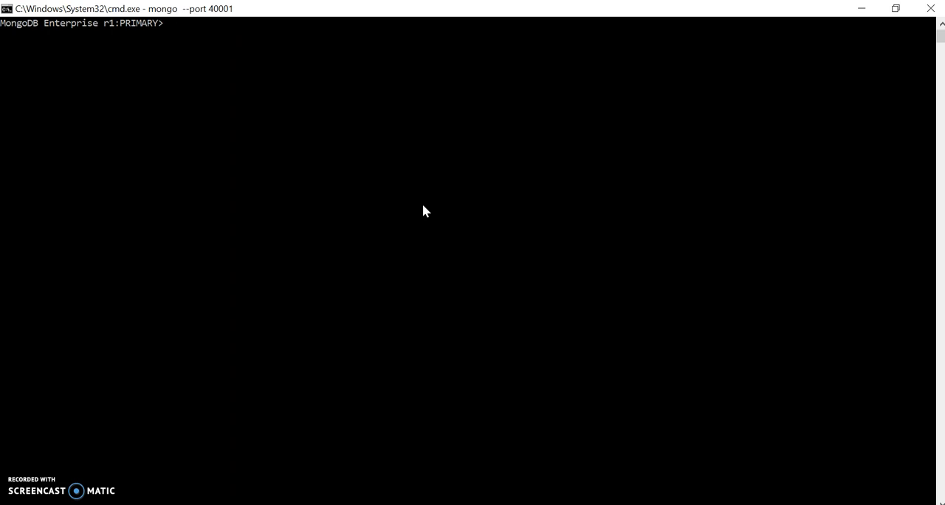
- Switch to the test database and list its collections
type("use")
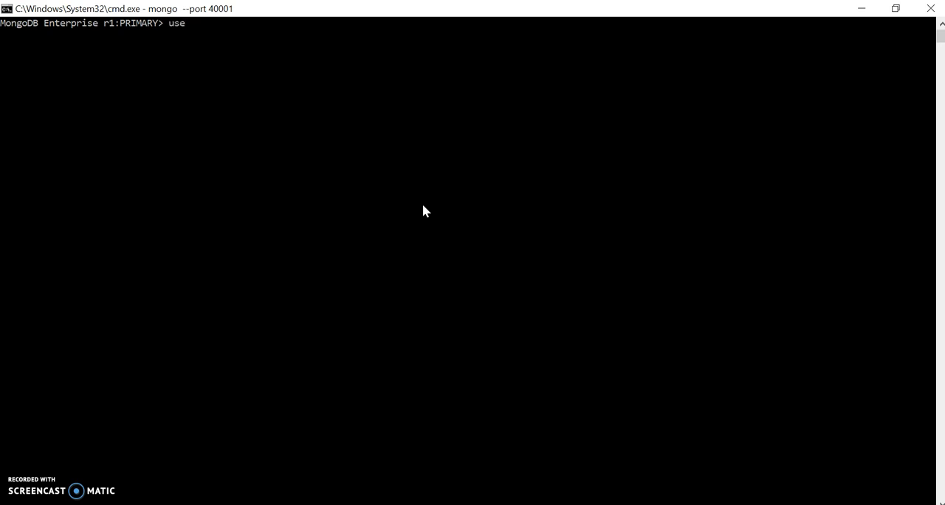
type("test")
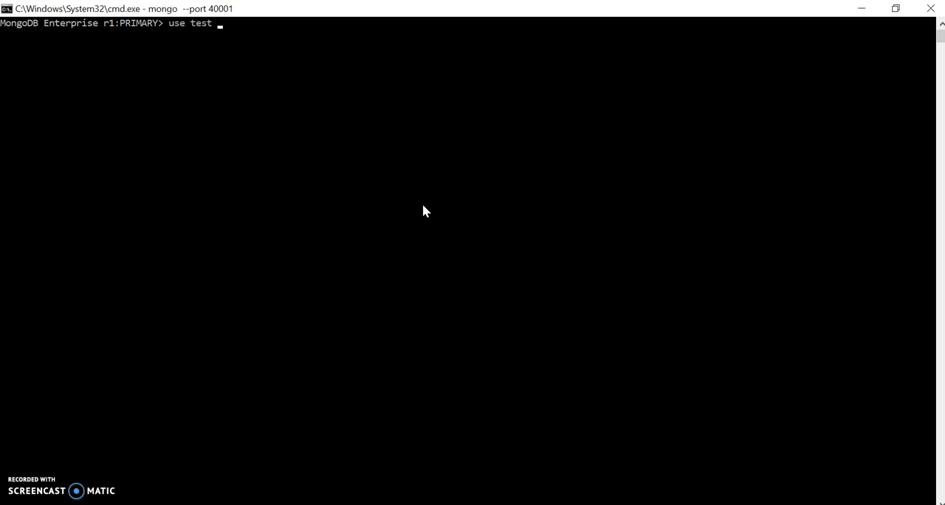
key("Return")
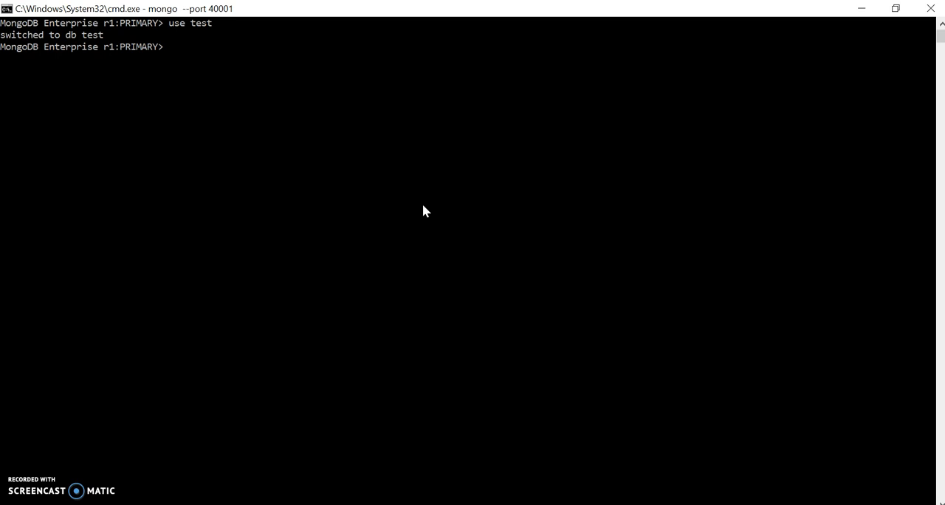
type("show")
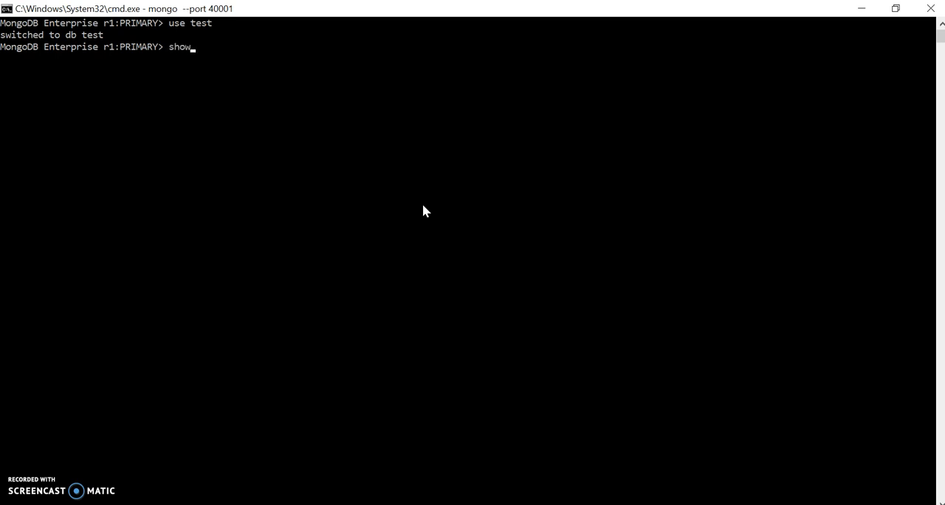
type("col")
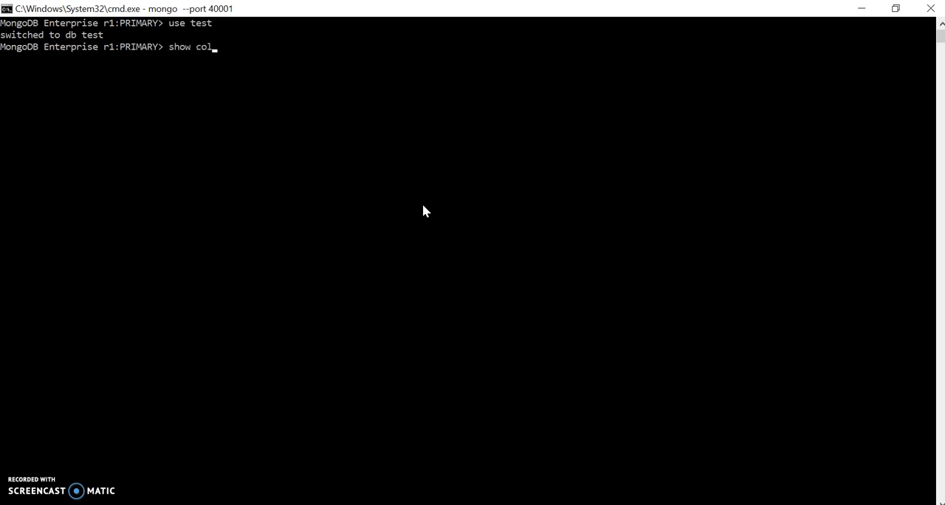
type("lectiong")
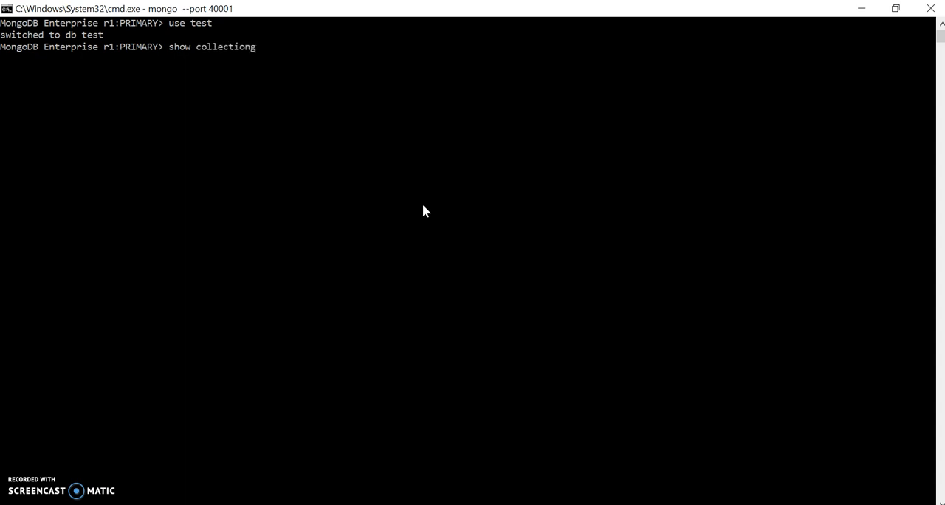
key("Return")
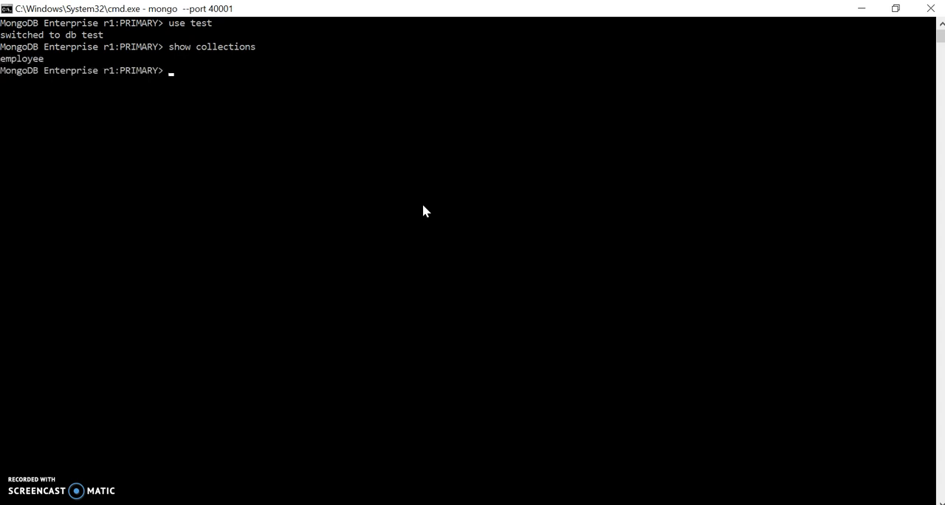
- Remove all documents from the employee collection with db.employee.remove({}) and clear the screen
type("d")
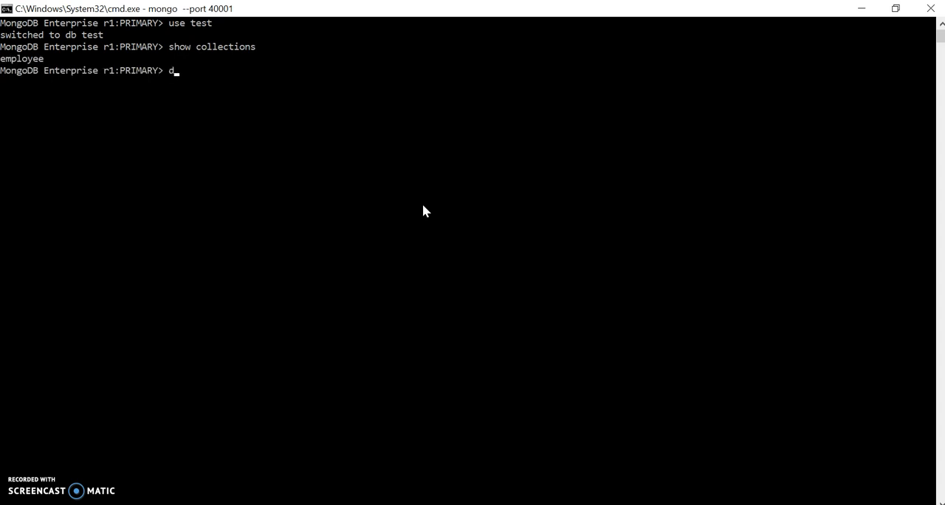
type("b.employe")
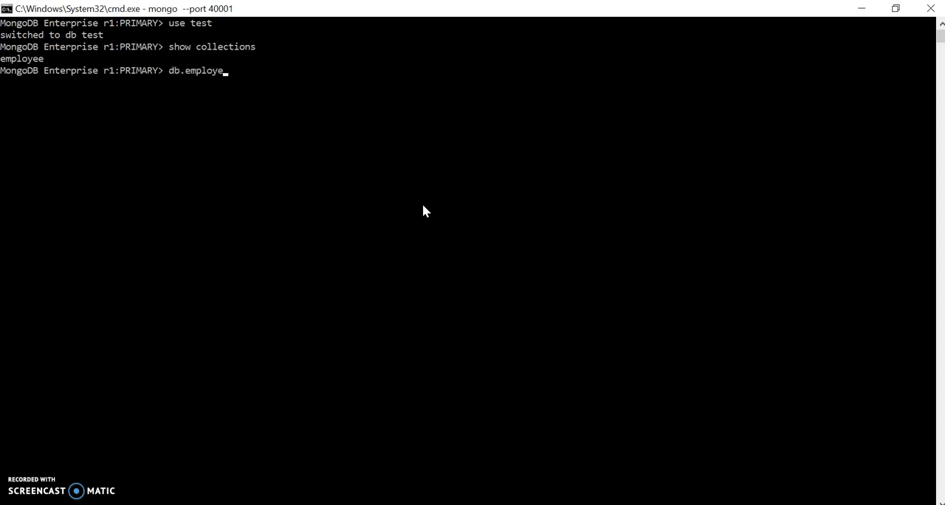
type(".remo")
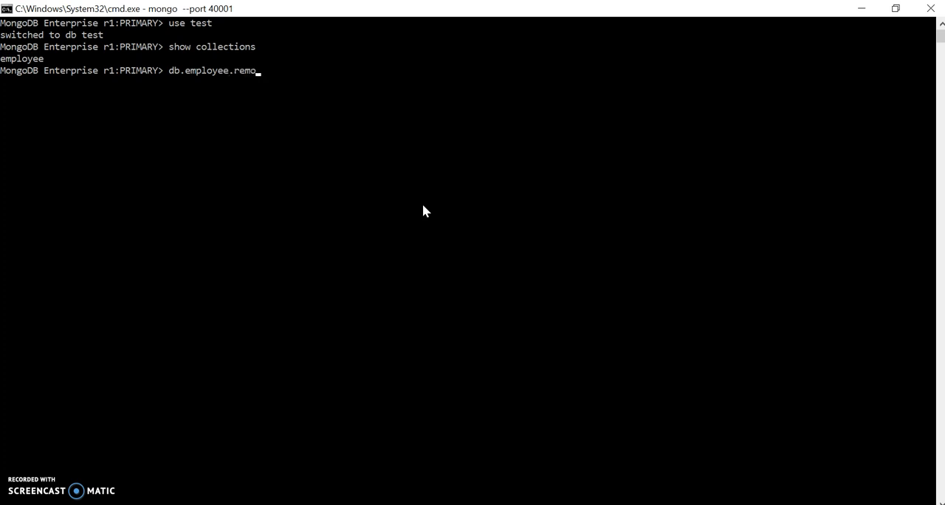
type("ve()")
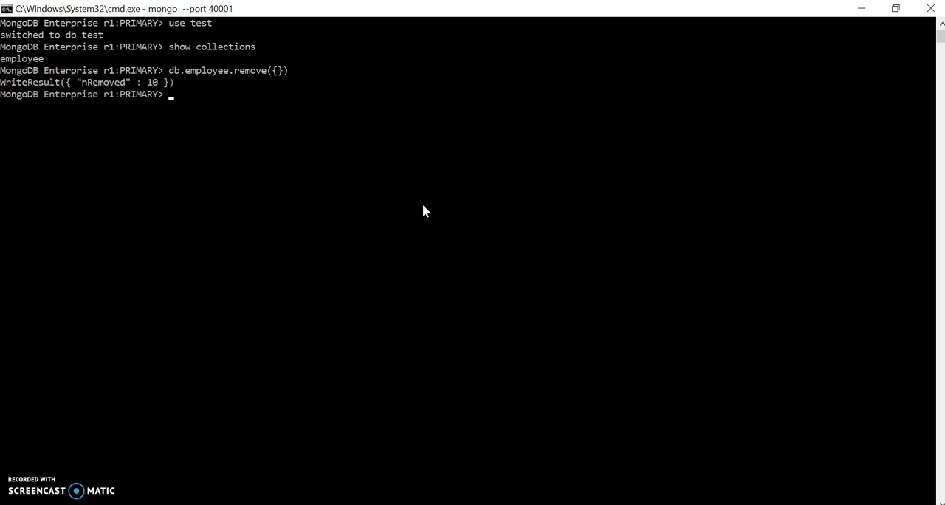
type("cls")
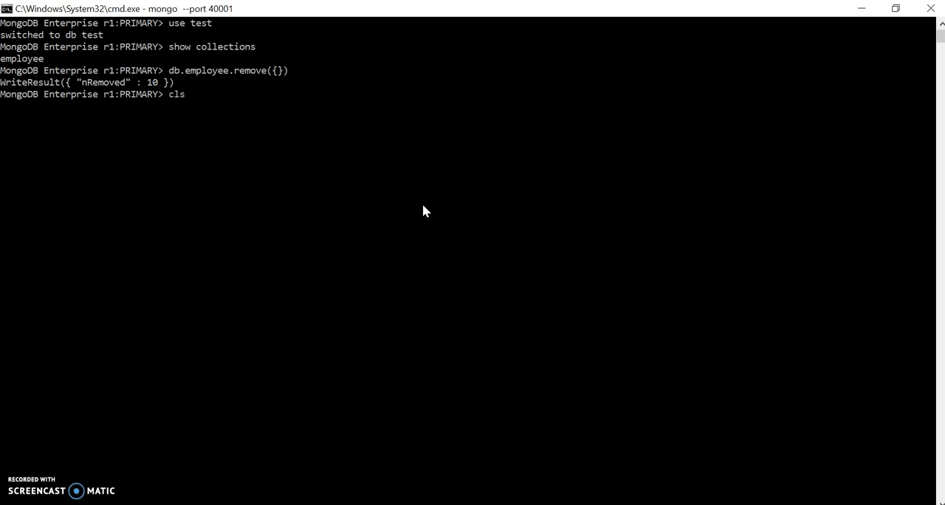
key("Return")
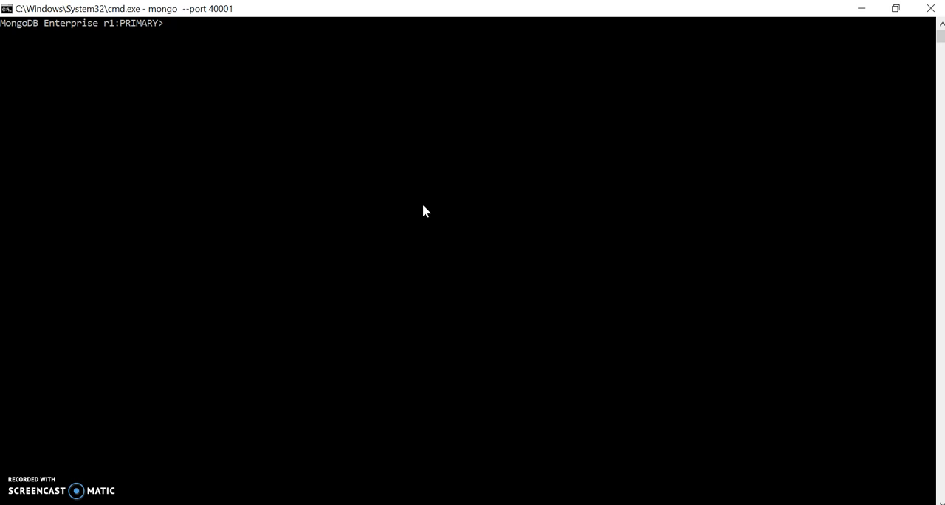
- Define var emp = {name: "Dipak", department: "IT"} and print emp to echo the document
type("va")
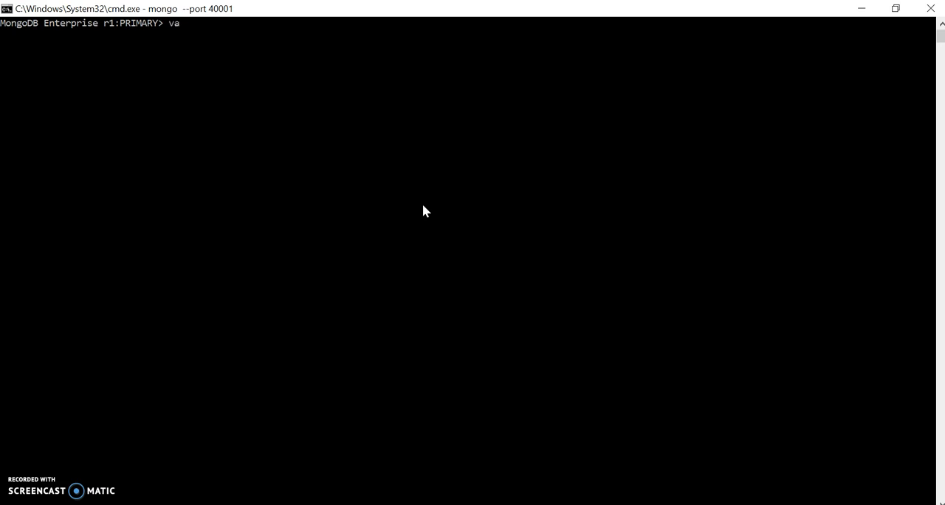
type("r employe")
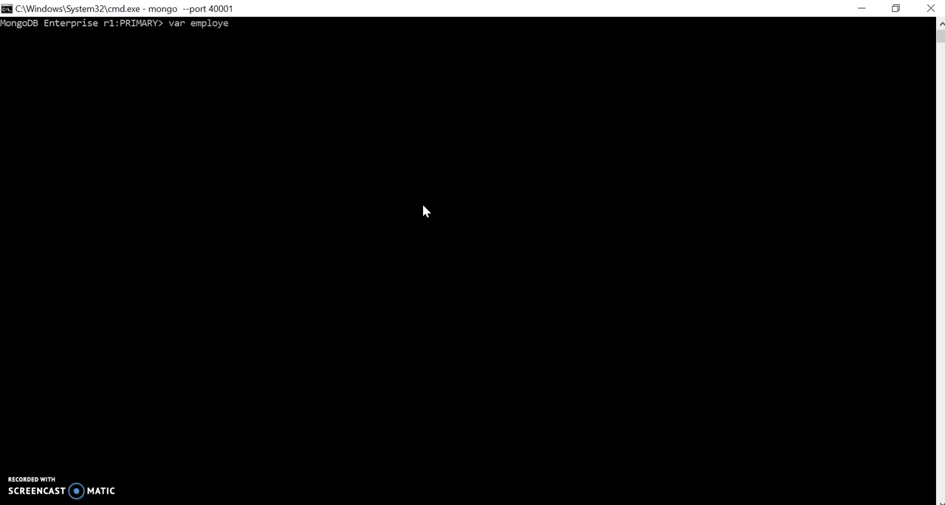
type("use InsightDHLTest")
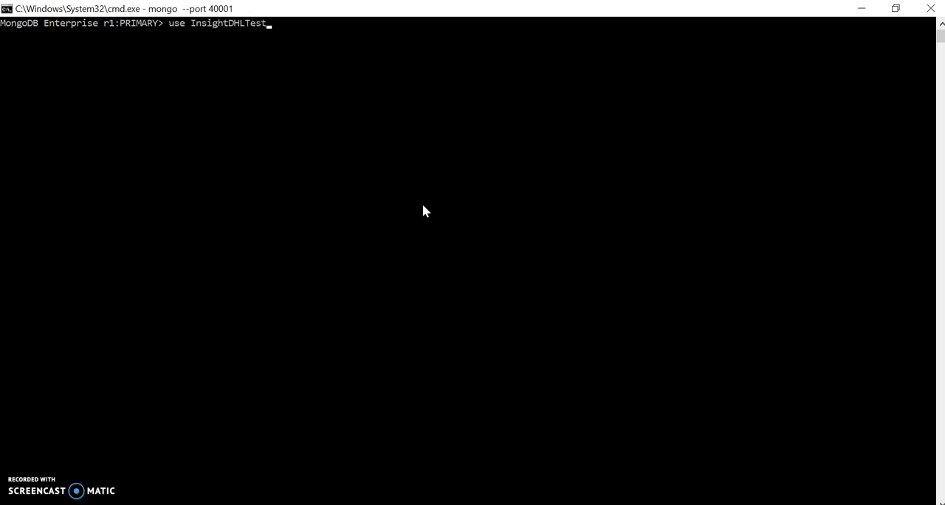
type("show collections")
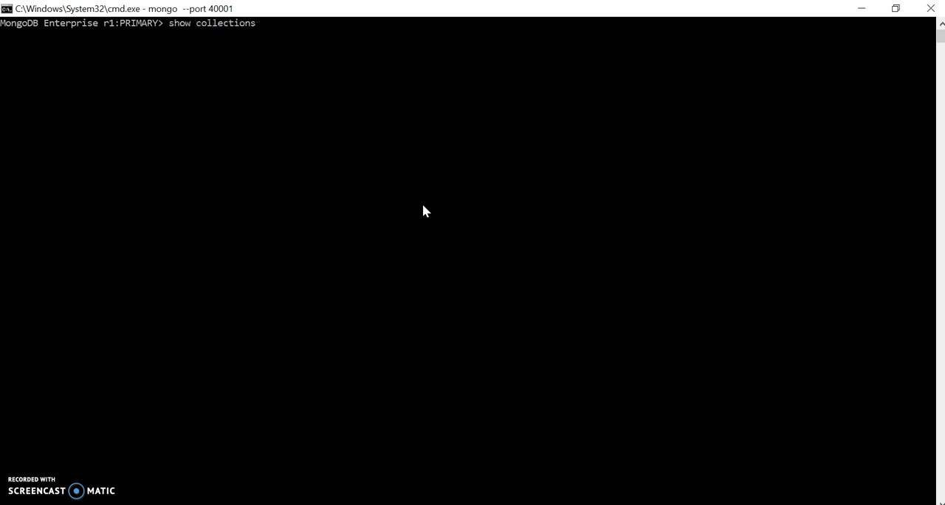
type("var")
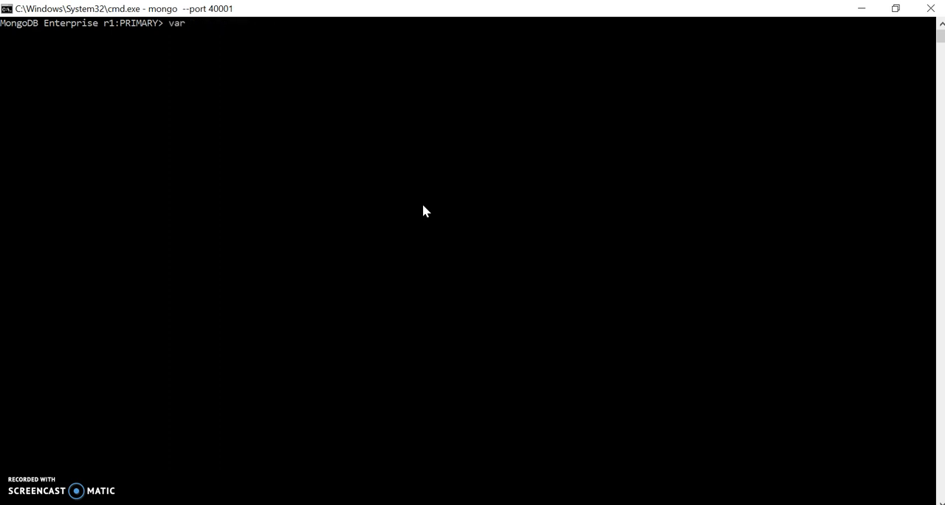
type("emp = {}")
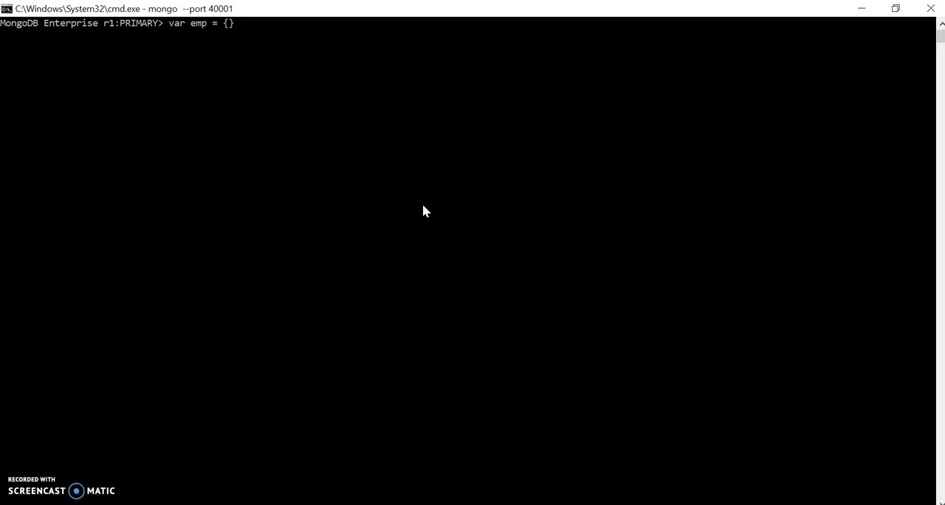
type("name:")
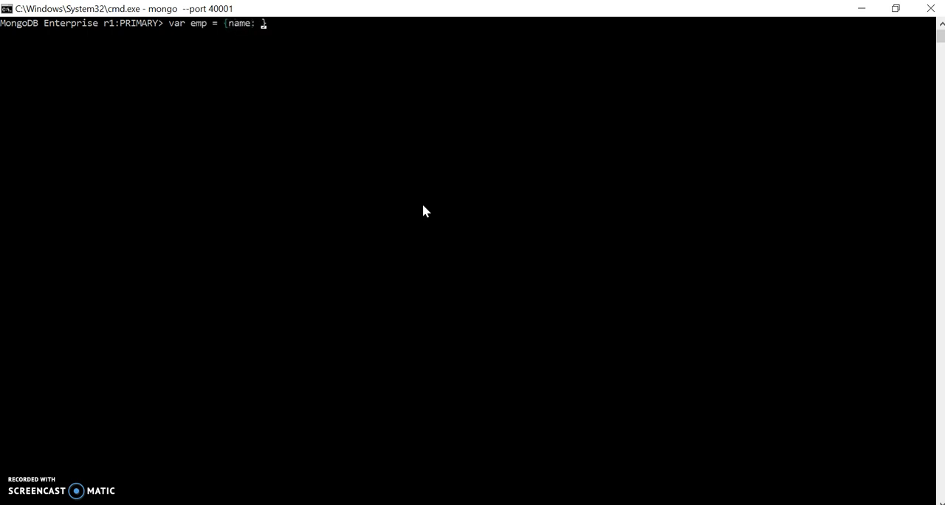
type("\"Dipak\"}")
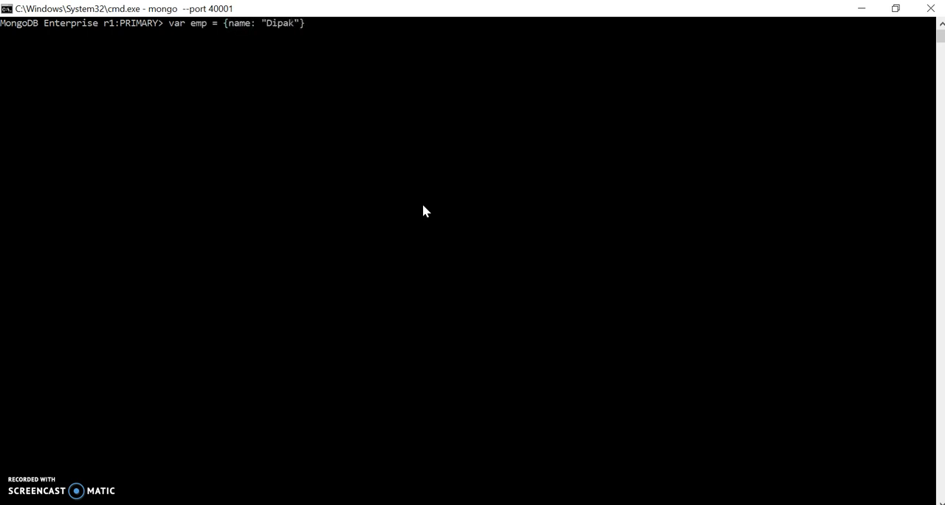
type(",")
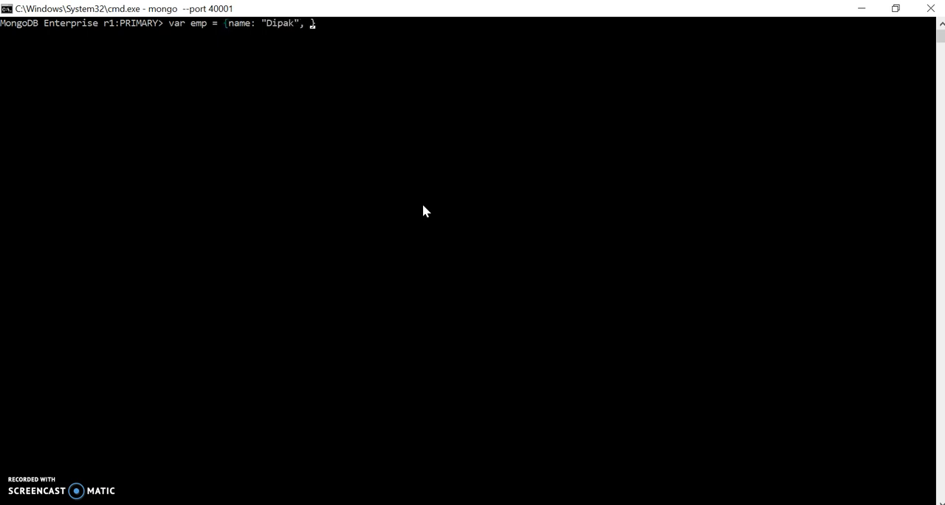
type("department")
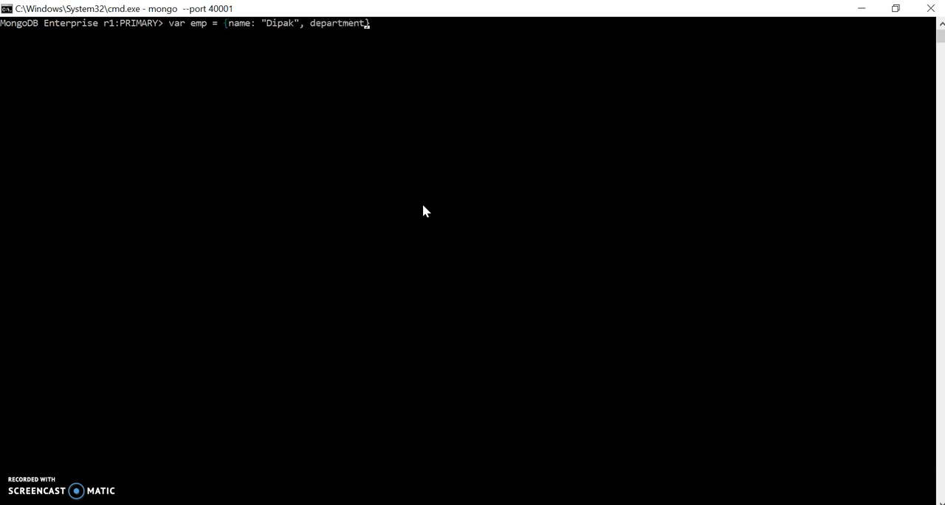
type(": \"\"")
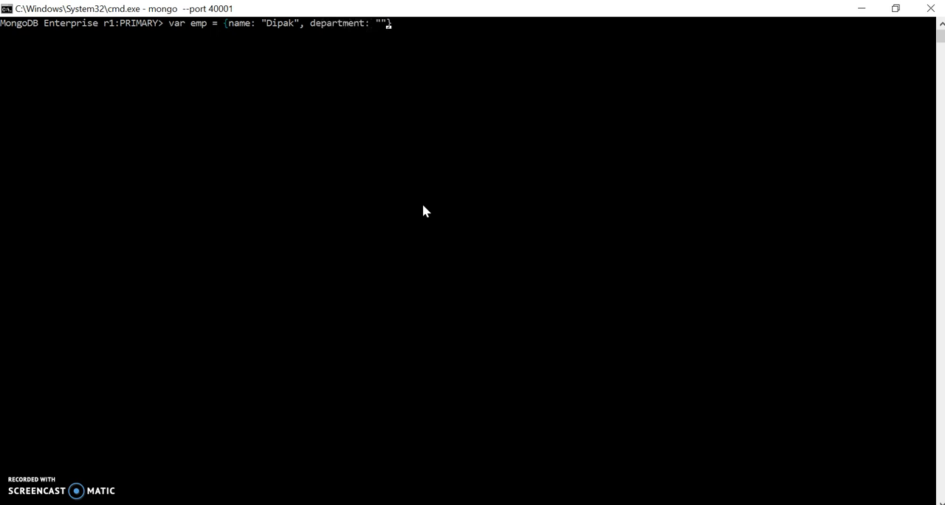
type("IT")
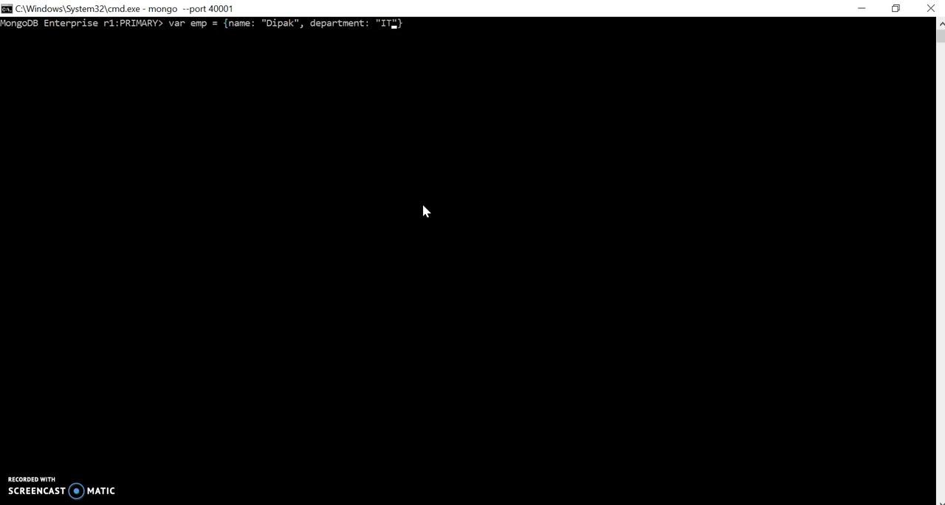
type("emp")
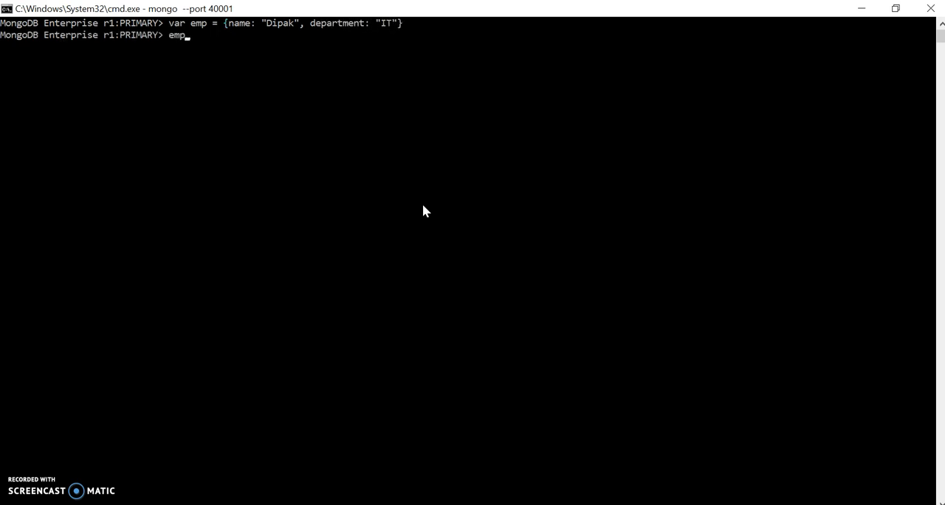
key("Return")
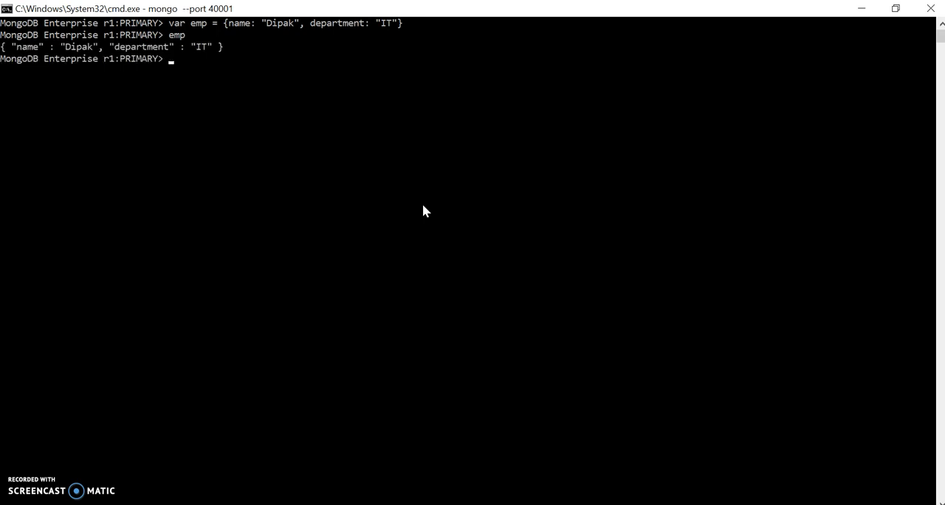
- Insert emp into the employee collection with db.employee.insert(emp), reporting one document inserted
type("db.")
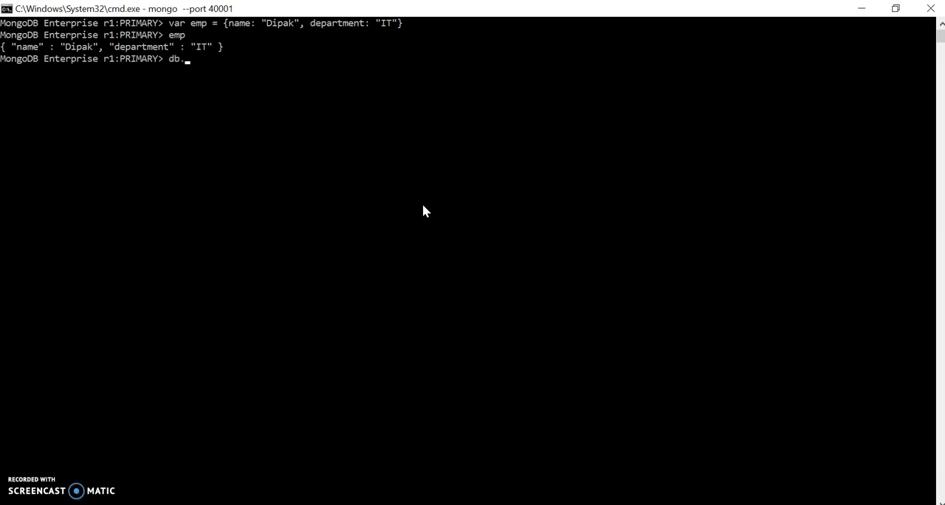
type("empl")
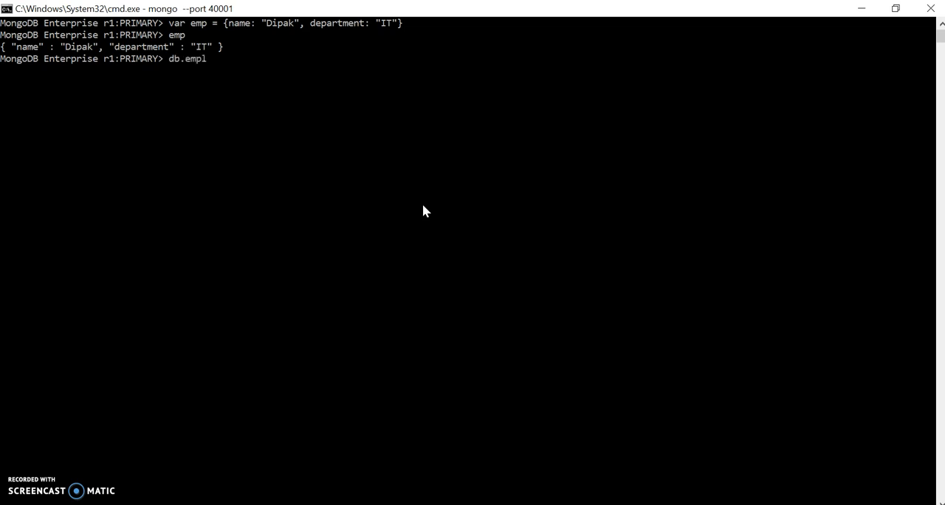
type("oyee.i")
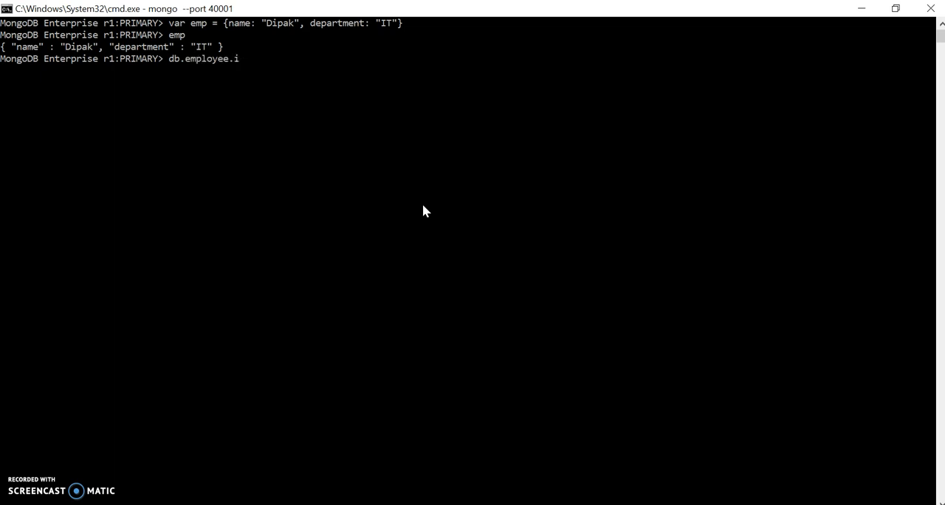
type("nsert()")
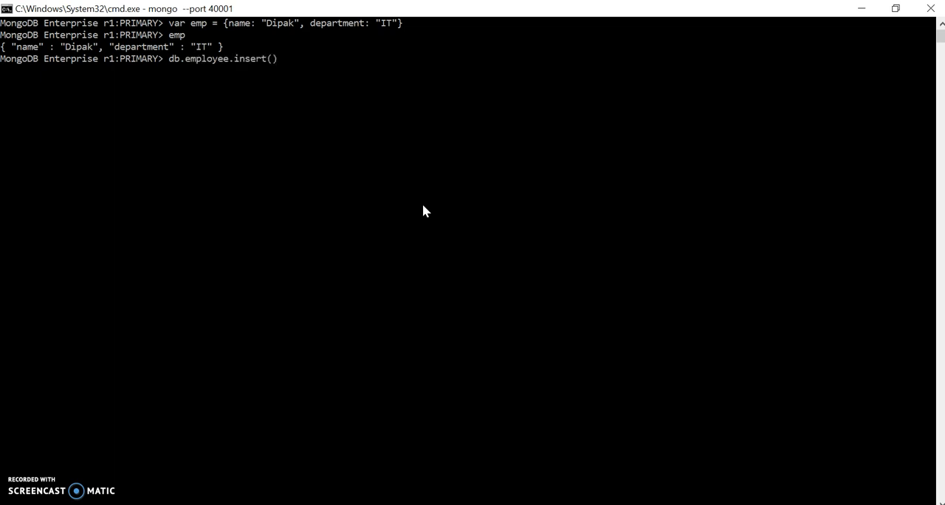
type("emp")
key("Return")
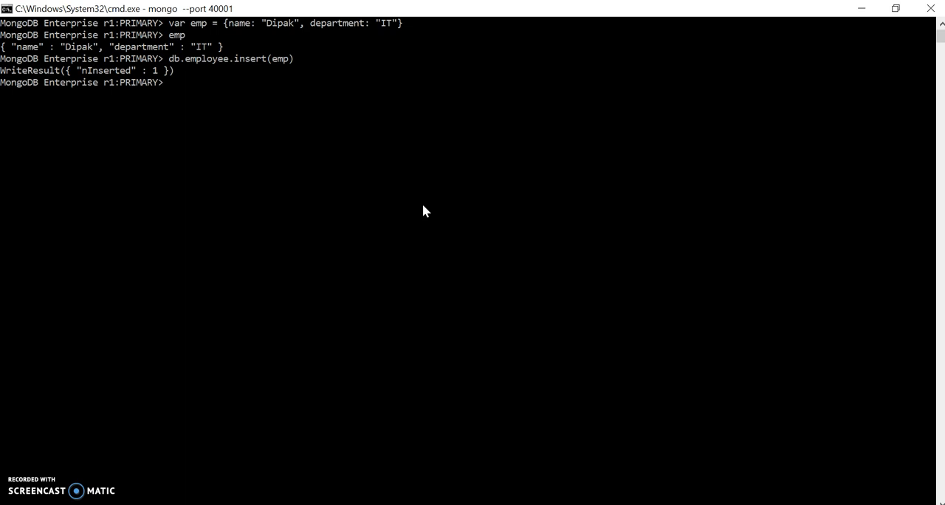
type("db")
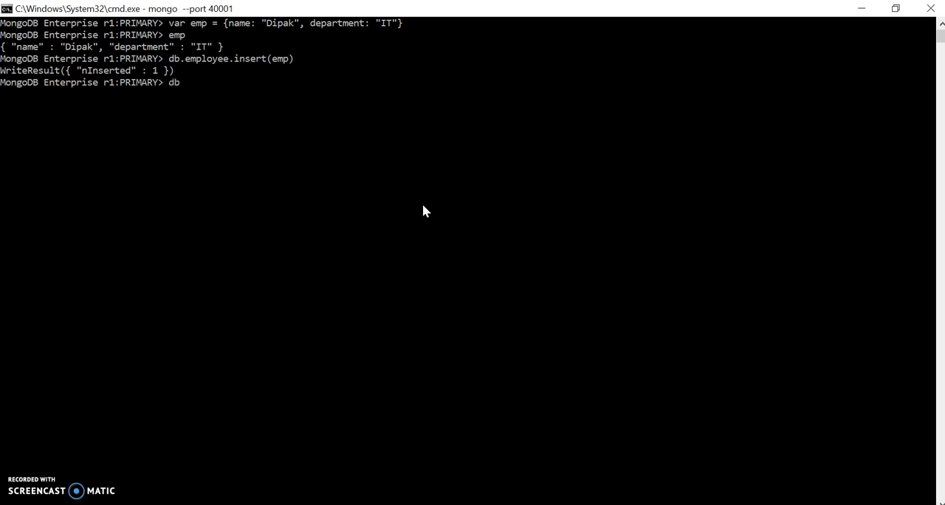
type(".employee.")
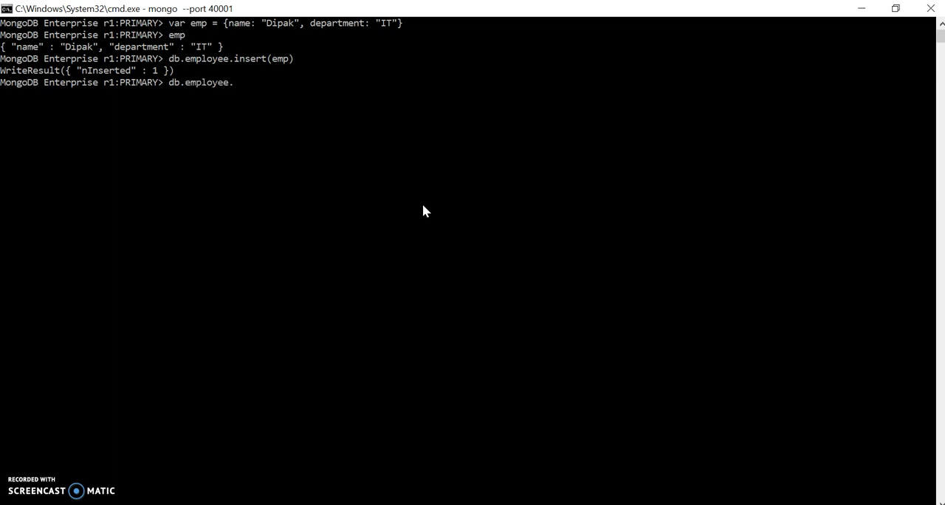
key("Return")
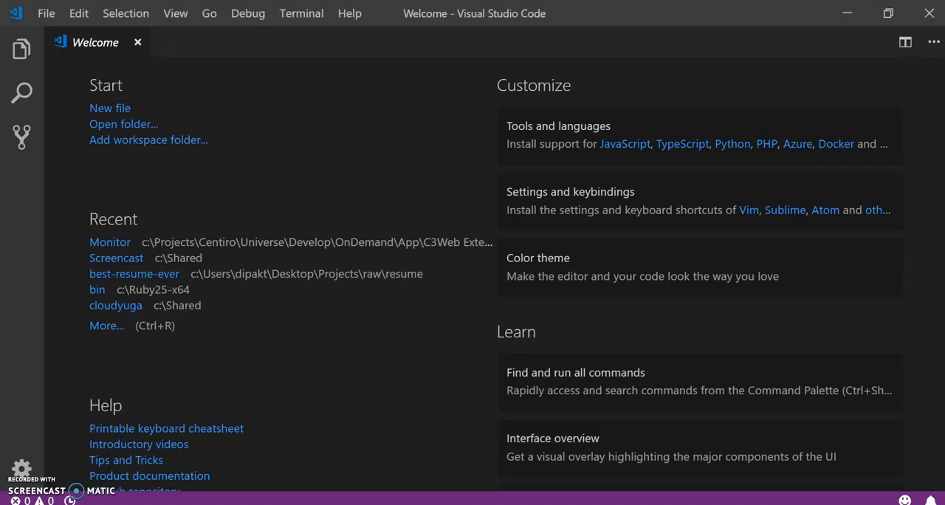
mouse_move(307, 148)
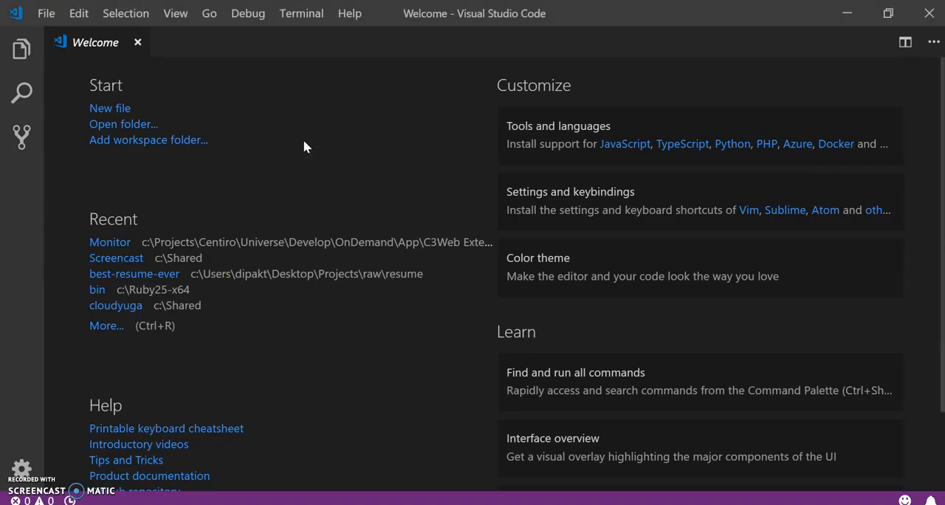
mouse_move(237, 154)
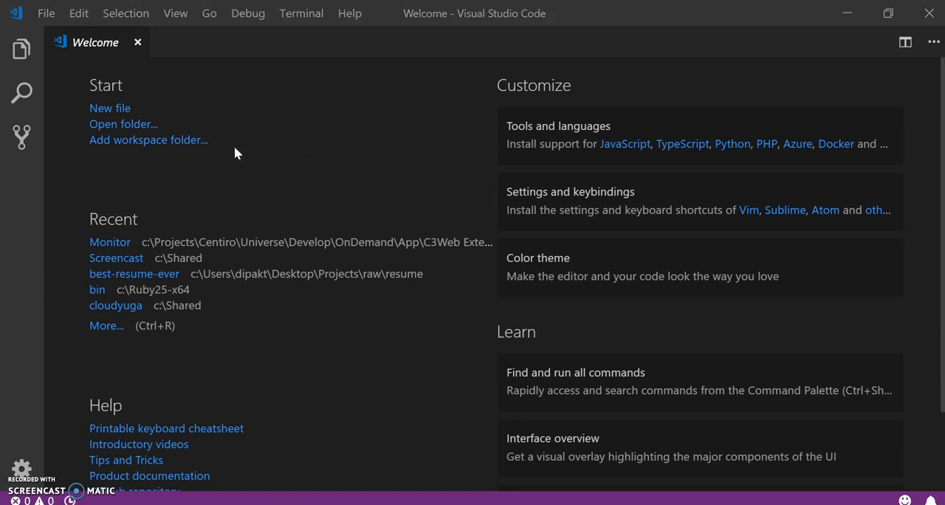
- Open the 01-Mongo-data-feeder folder as the workspace and create a new feeder.js file in it
left_click(124, 124)
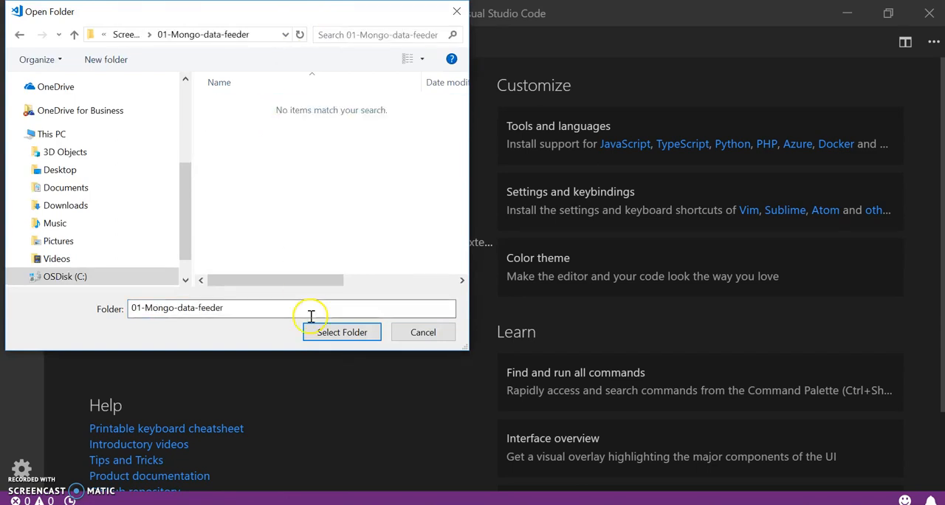
left_click(341, 330)
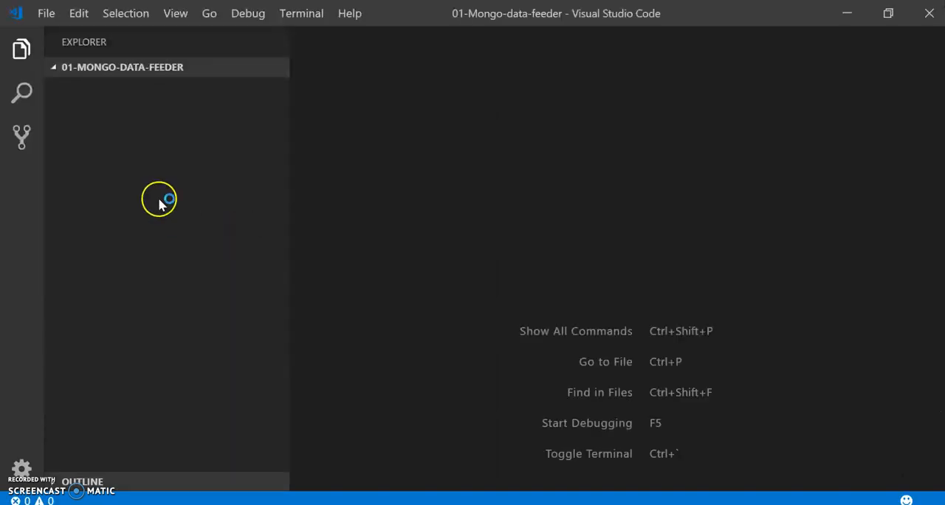
left_click(203, 106)
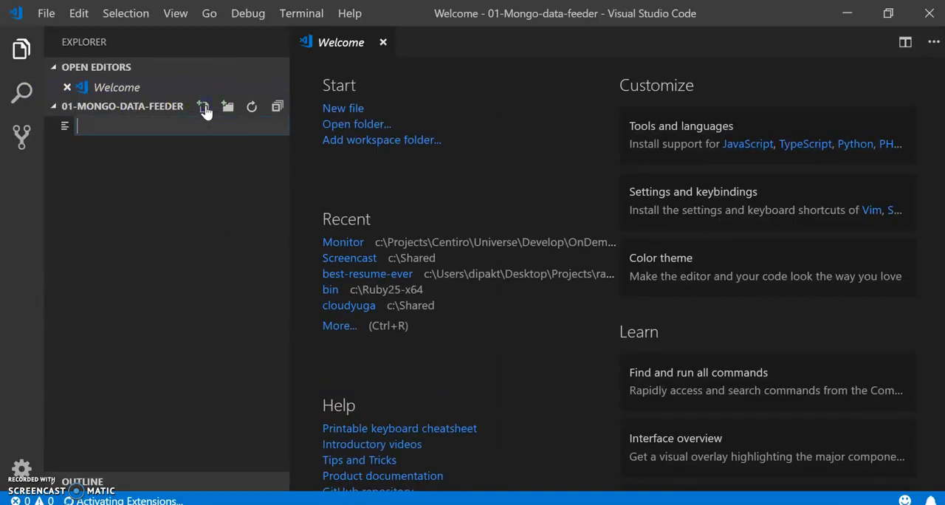
type("mongo")
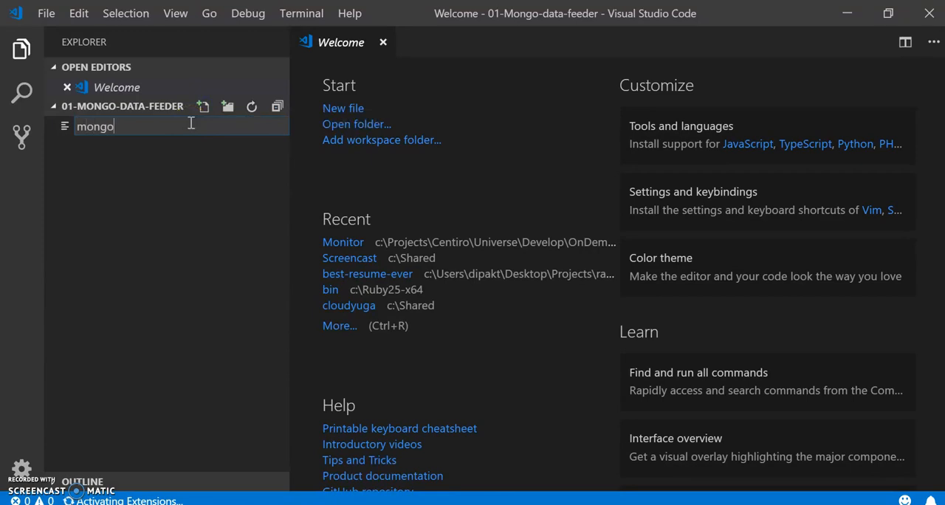
type("feeder.js")
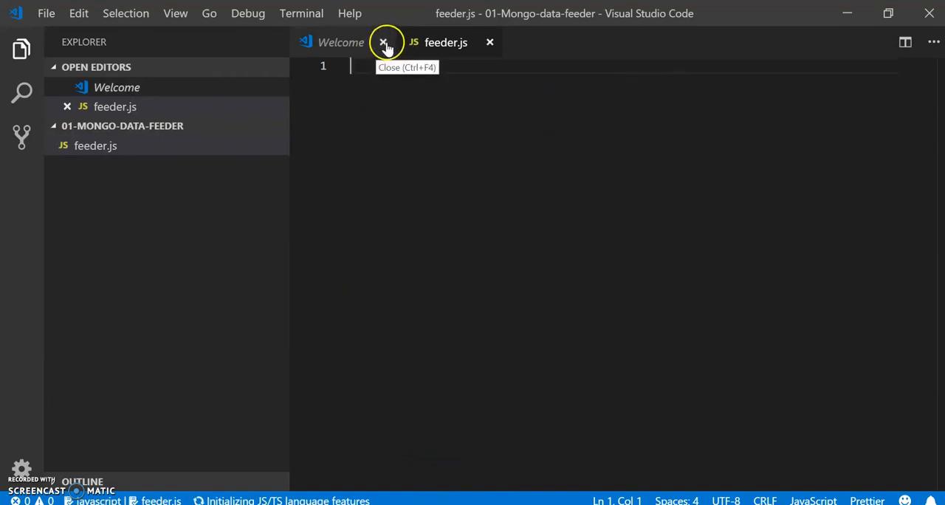
- Close the Welcome page and write nameArr, deptArr and getRandom(min, max) using Math.floor(Math.random())
left_click(384, 42)
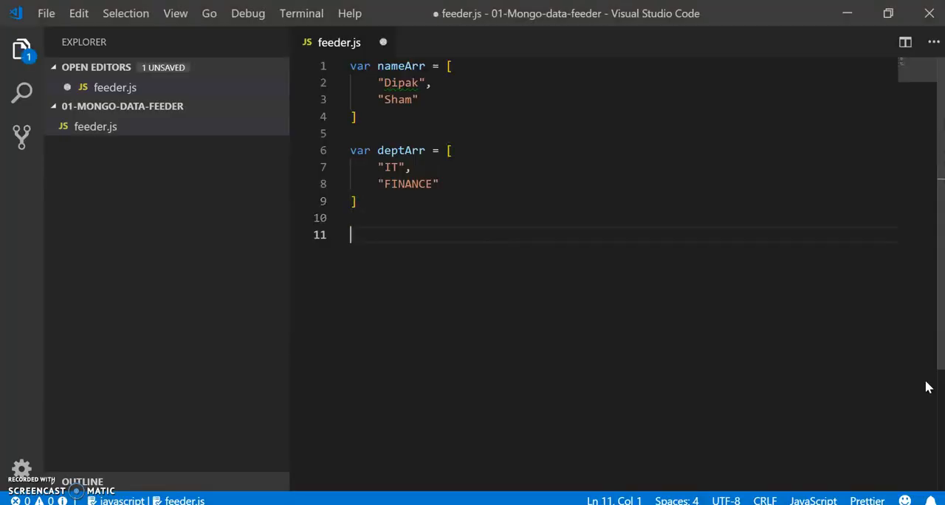
type("var getRandom = (min, max) => Math.floor(Math.random() * (max - min + 1))")
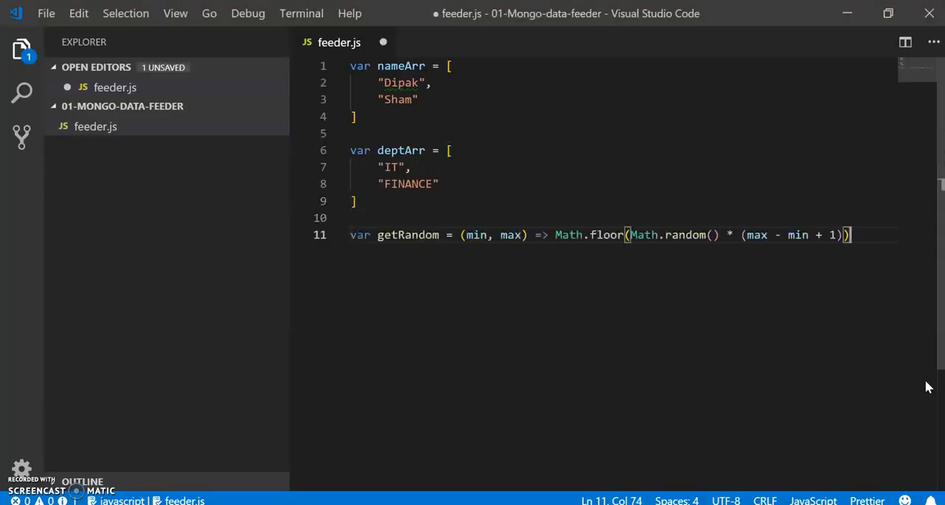
mouse_move(567, 328)
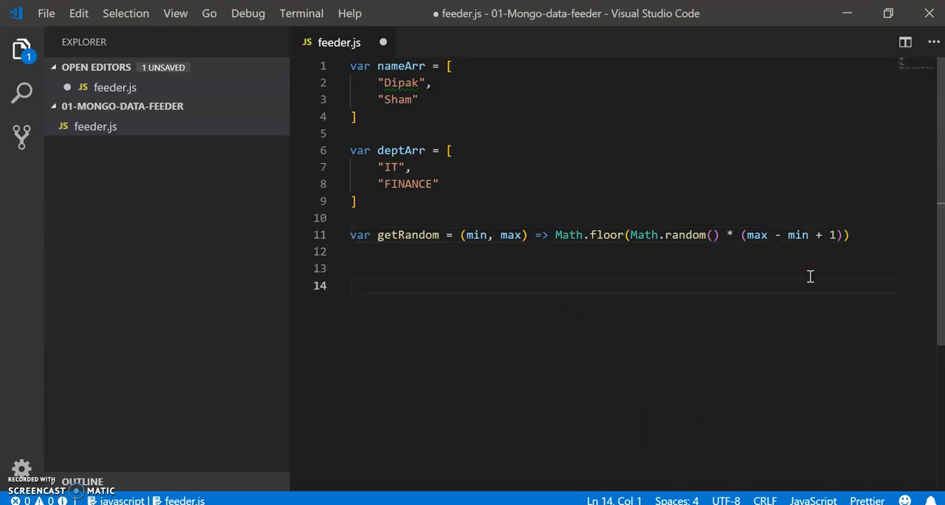
mouse_move(452, 140)
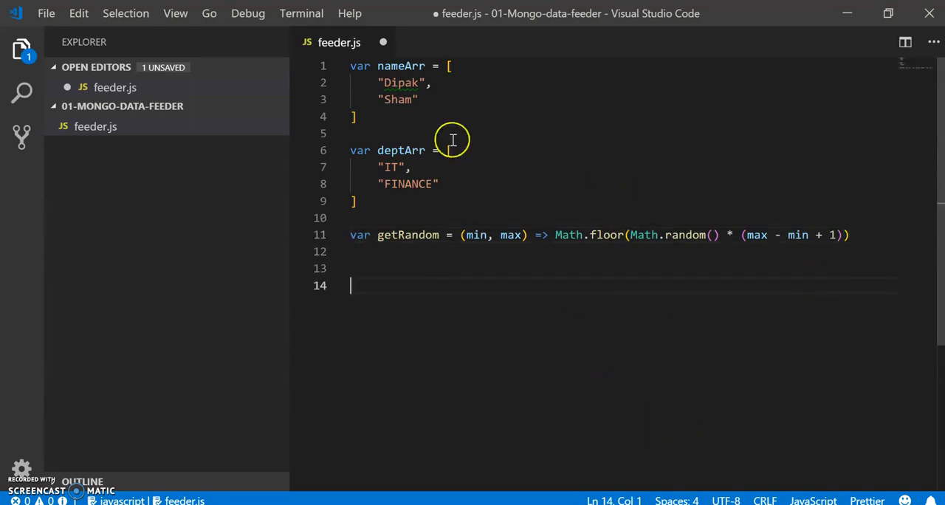
mouse_move(399, 71)
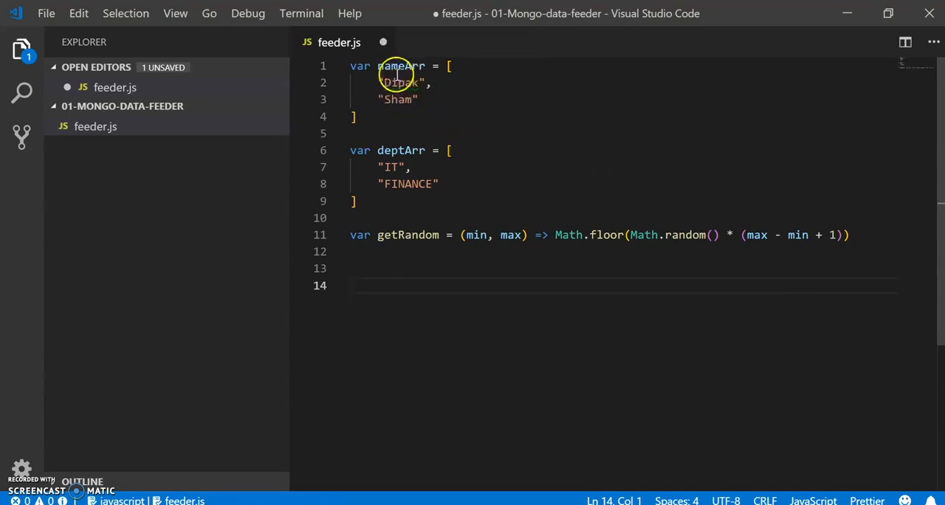
mouse_move(384, 151)
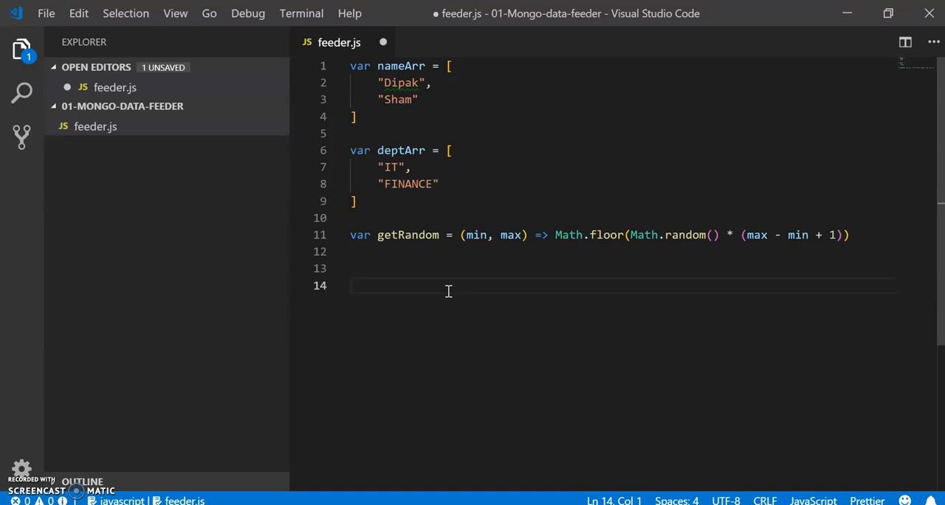
- Write var feed = count => { while(count >= 0){ with a new line opened inside the loop
type("var f")
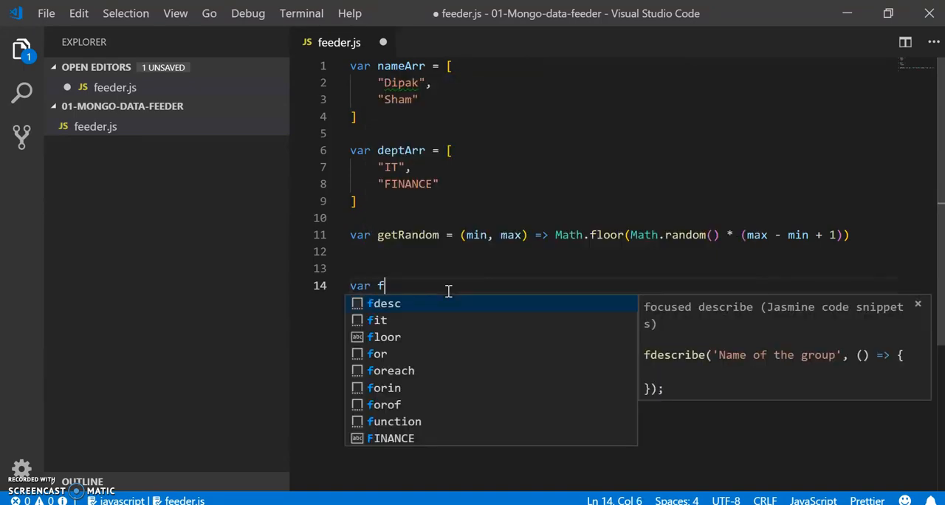
type("eed =")
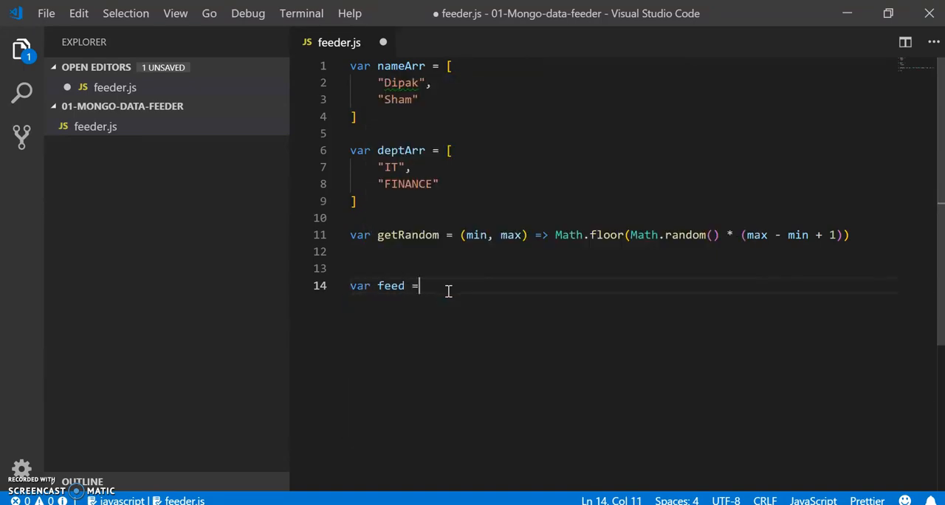
type("c")
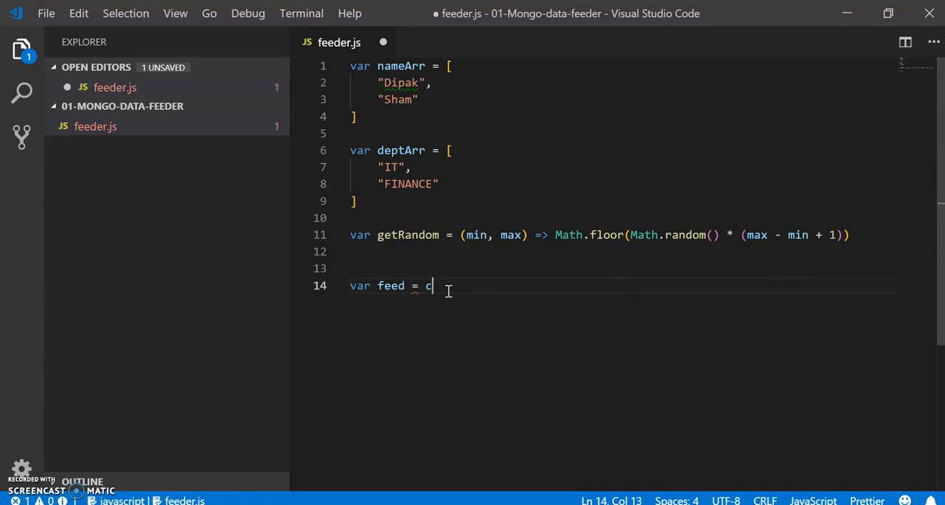
type("ount =>")
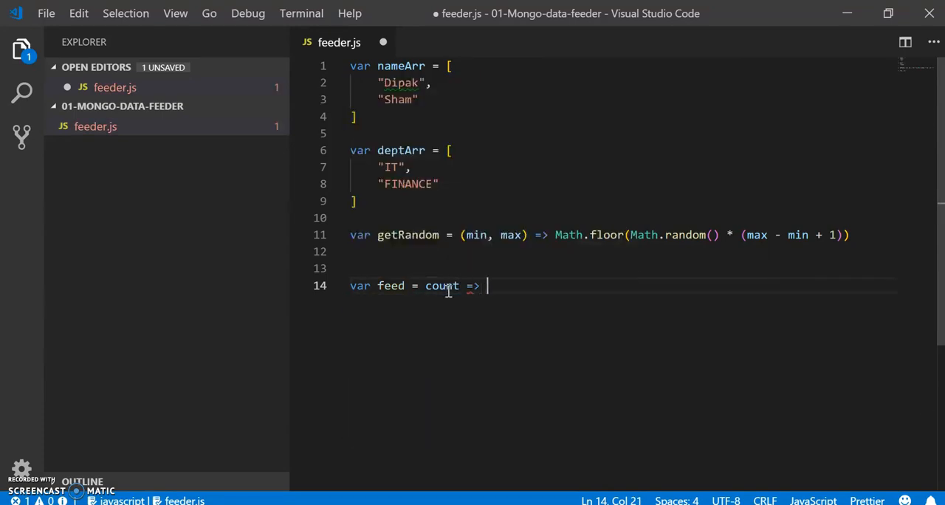
type("{")
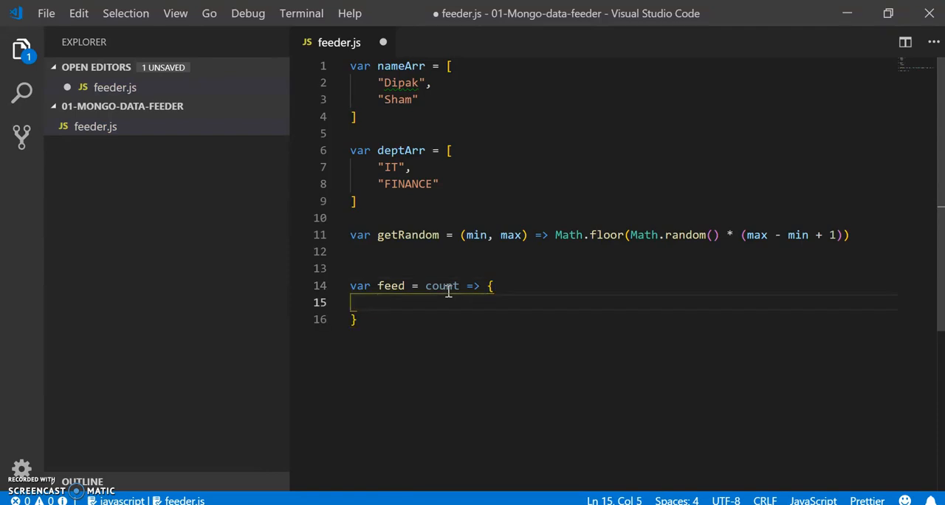
type("while")
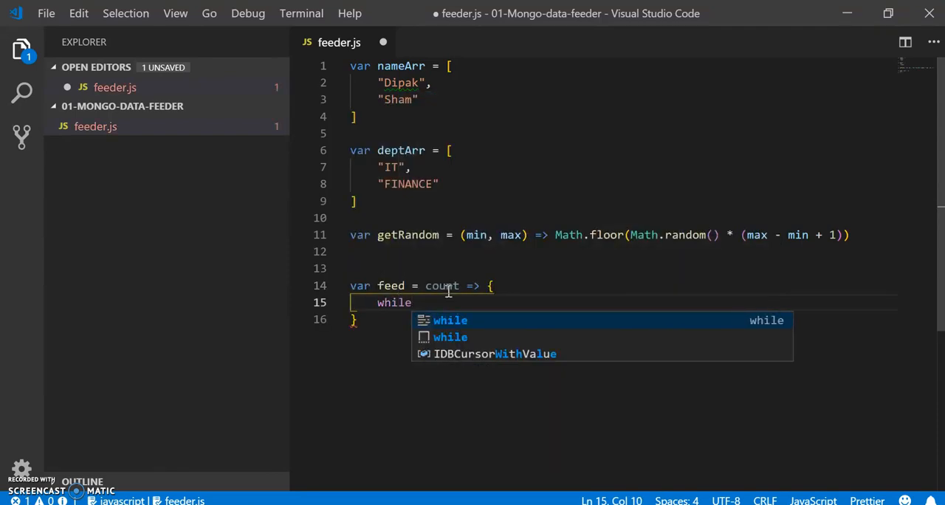
type("(count >=")
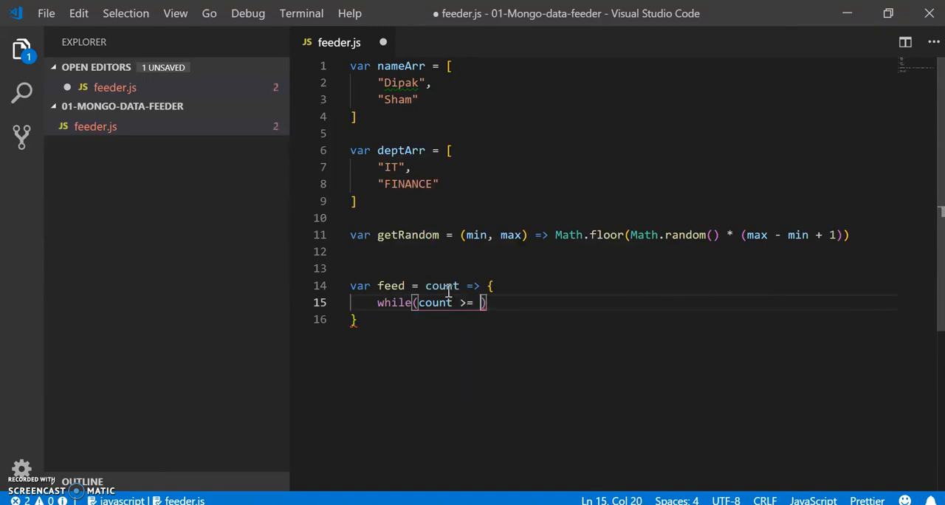
type("0){")
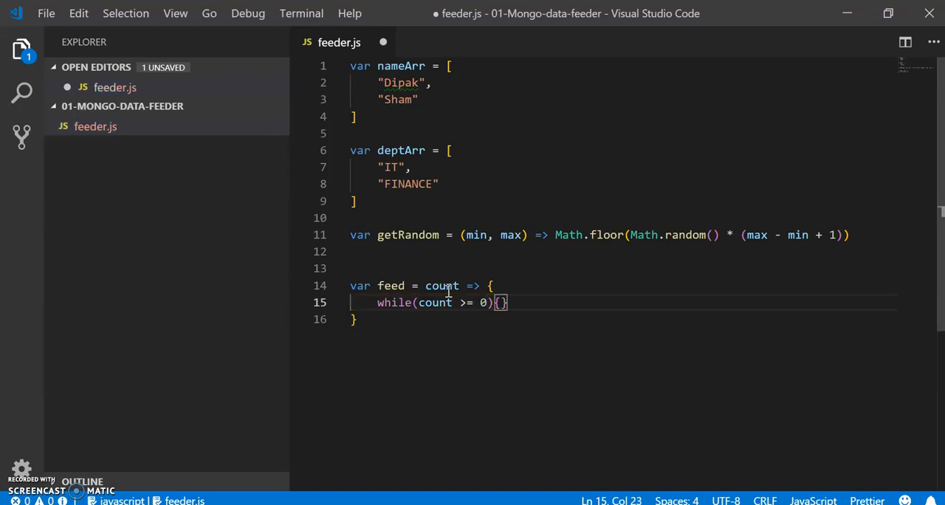
key("Return")
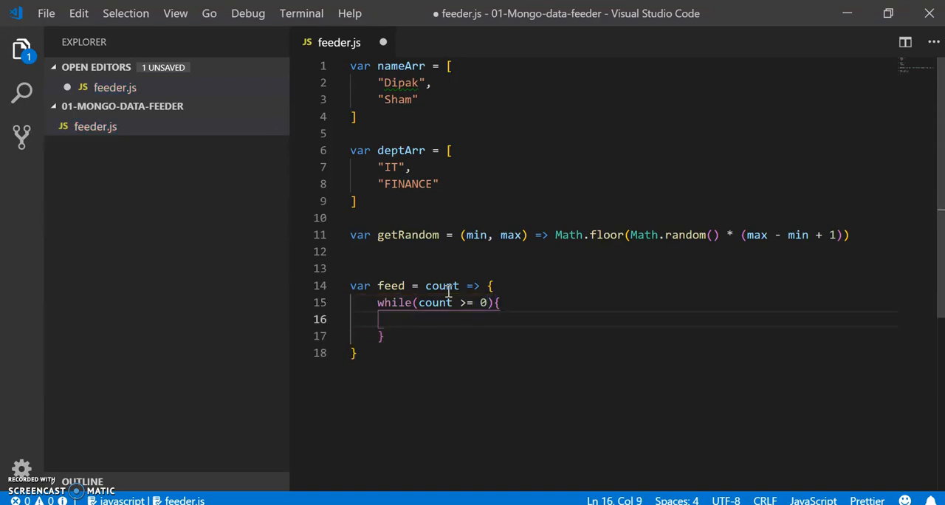
- Add count--; inside the loop and begin declaring the emp employee object
type("c")
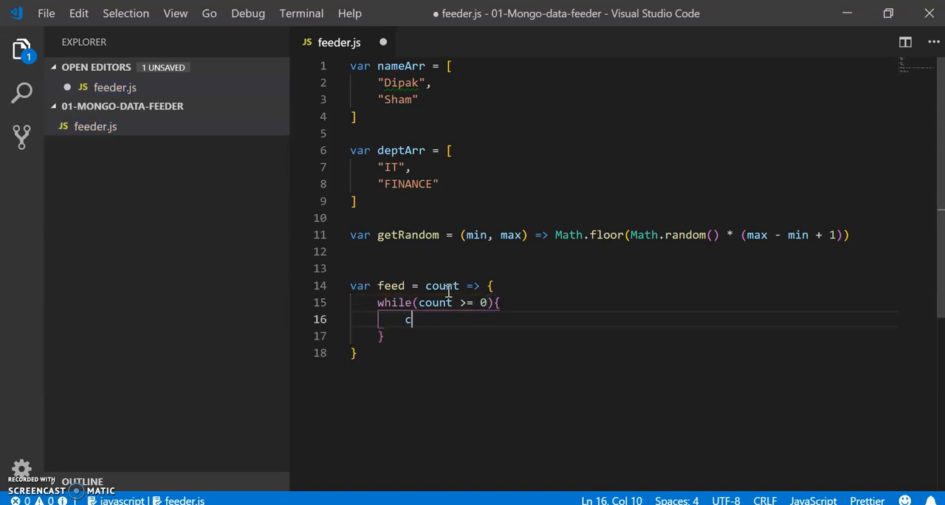
type("ount--")
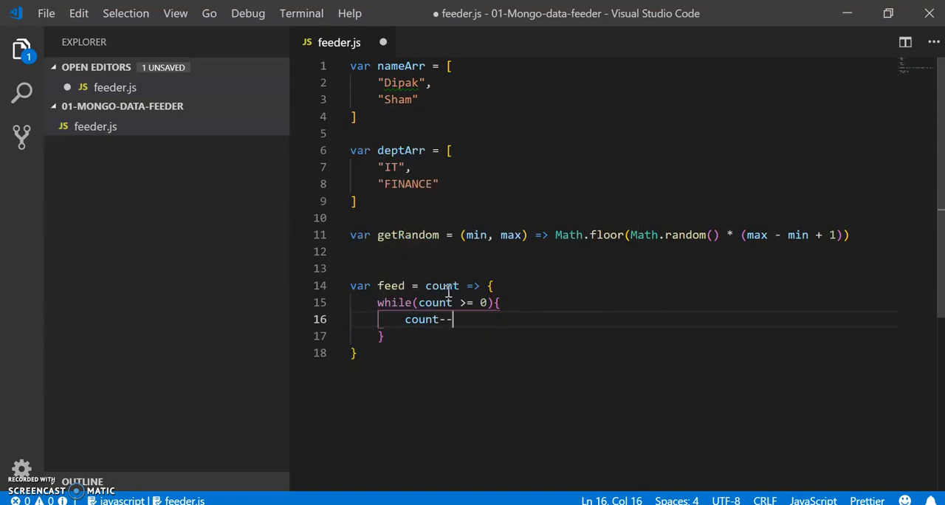
type(";")
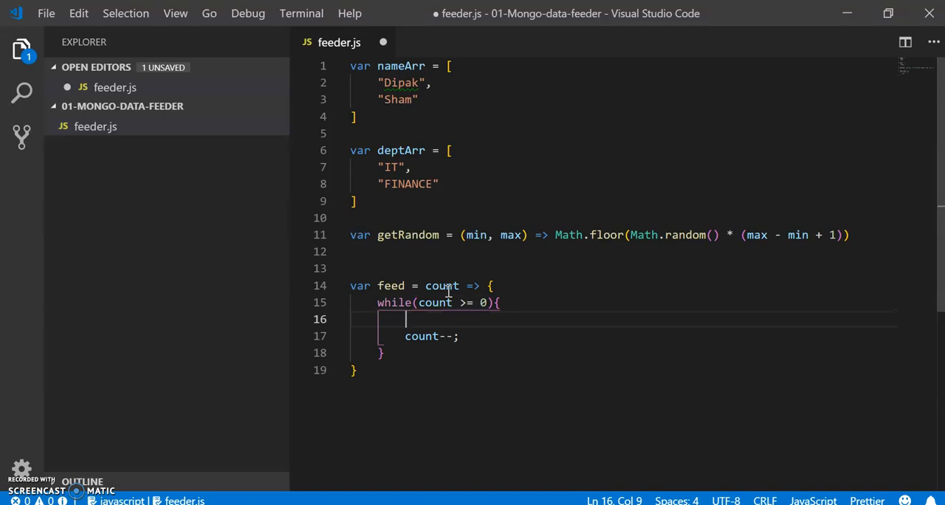
type("var")
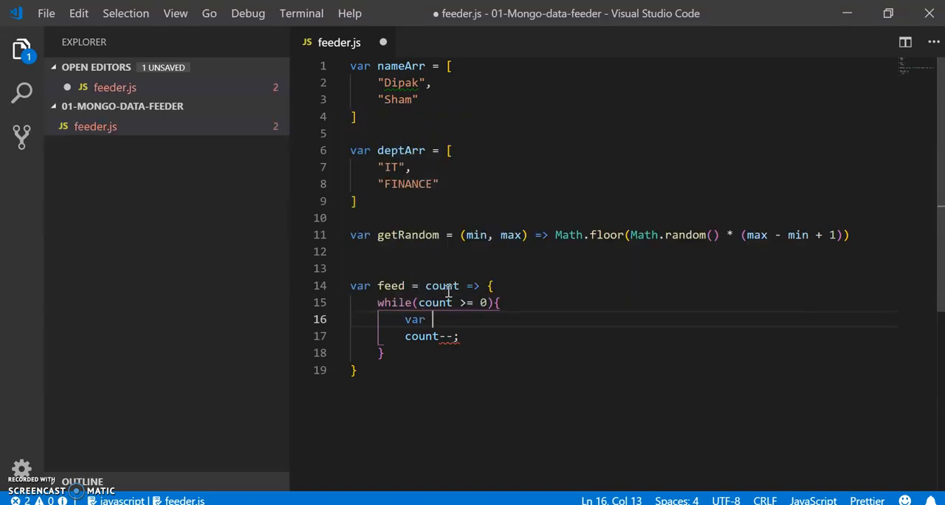
type("empl")
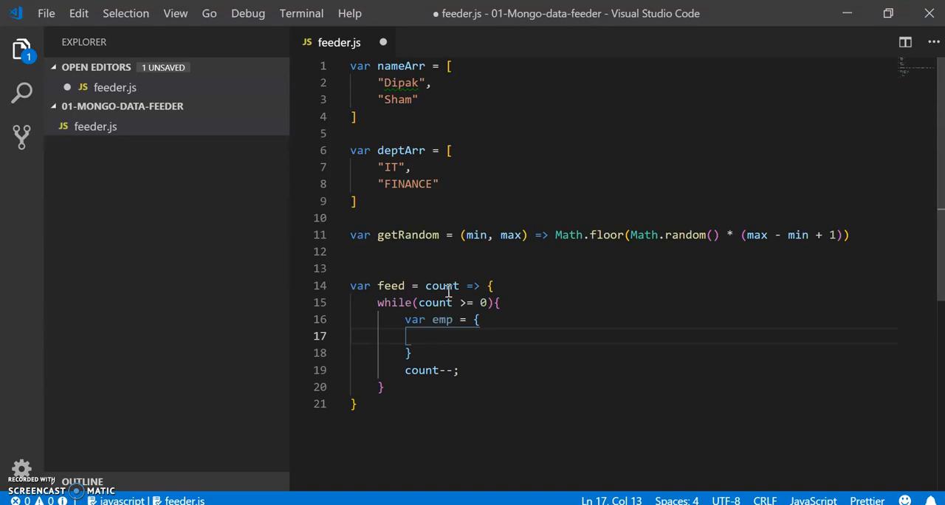
- Give emp a name picked as nameArr[getRandom(0, nameArr.length)]
type("name :")
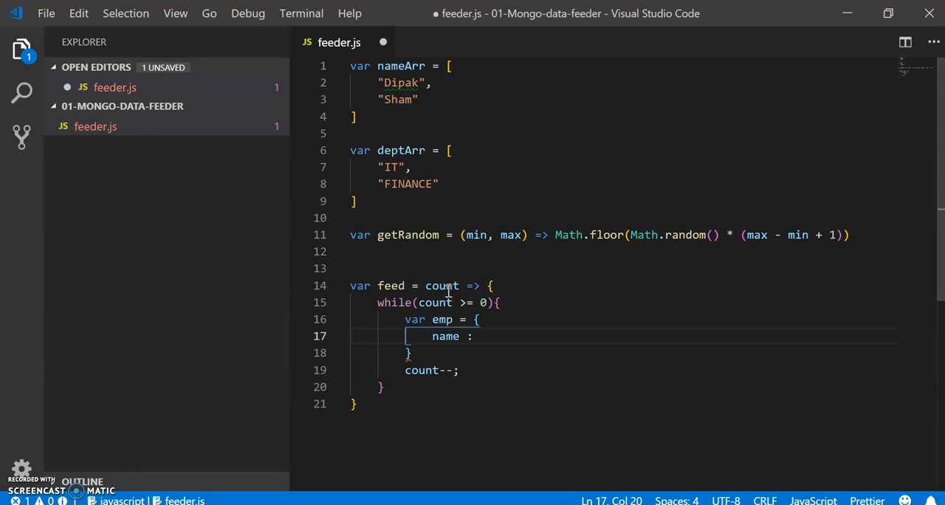
type("nameArr")
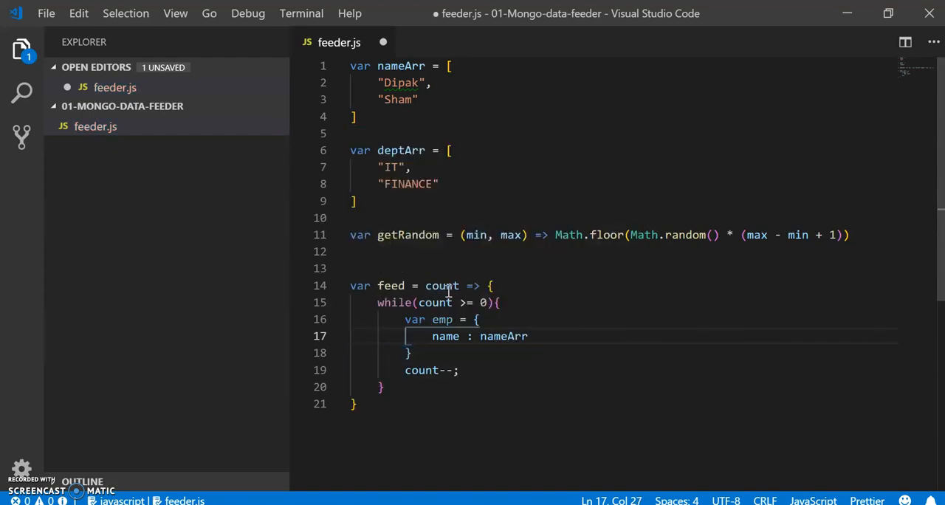
type("[")
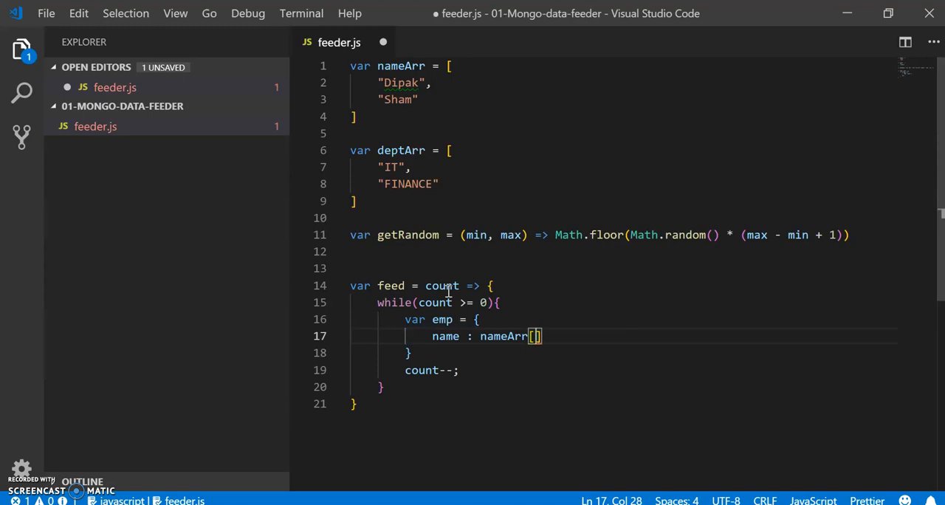
type("getRandom")
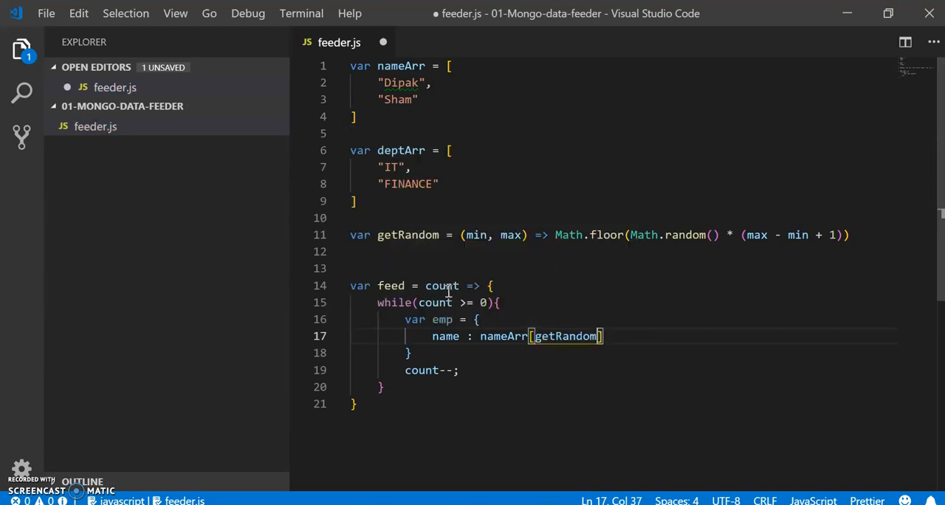
type("(0,")
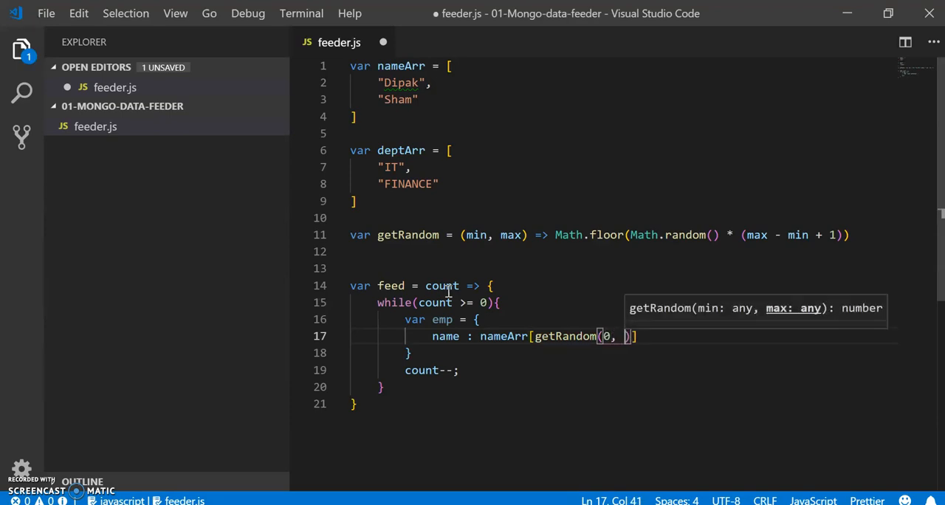
type("nameArr")
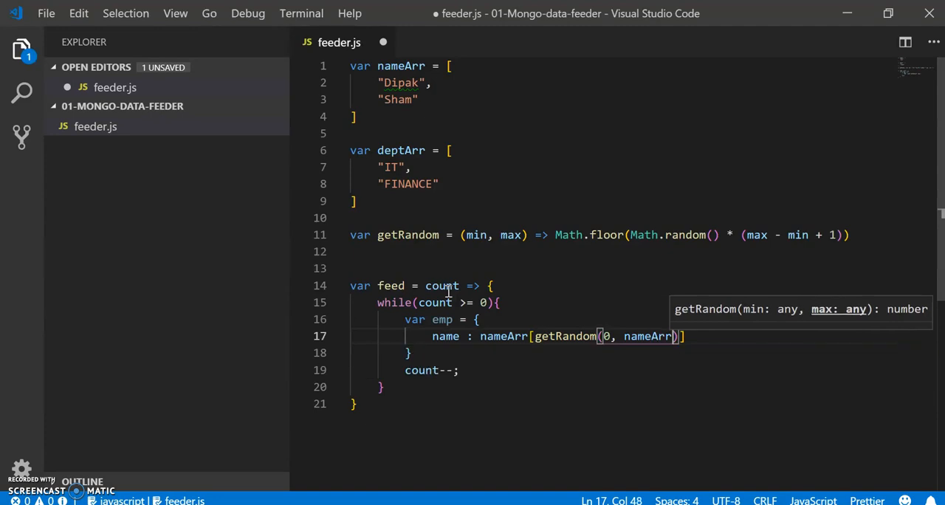
type("length")
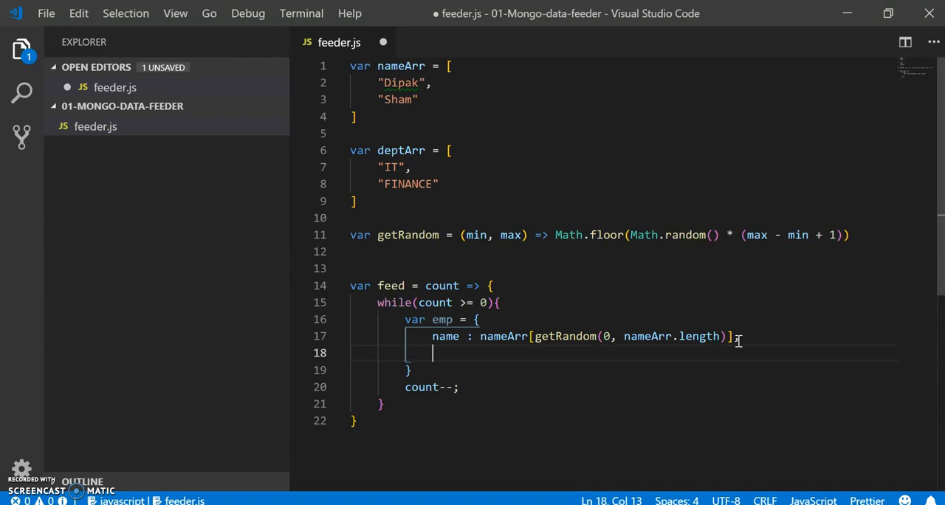
- Give emp a department picked as deptArr[getRandom(0, deptArr.length)] and close the object
type("department")
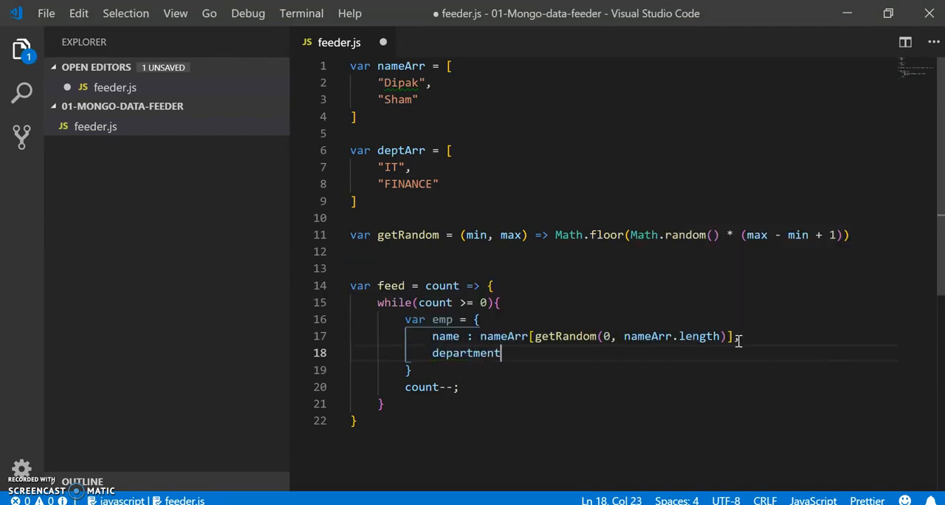
type(":")
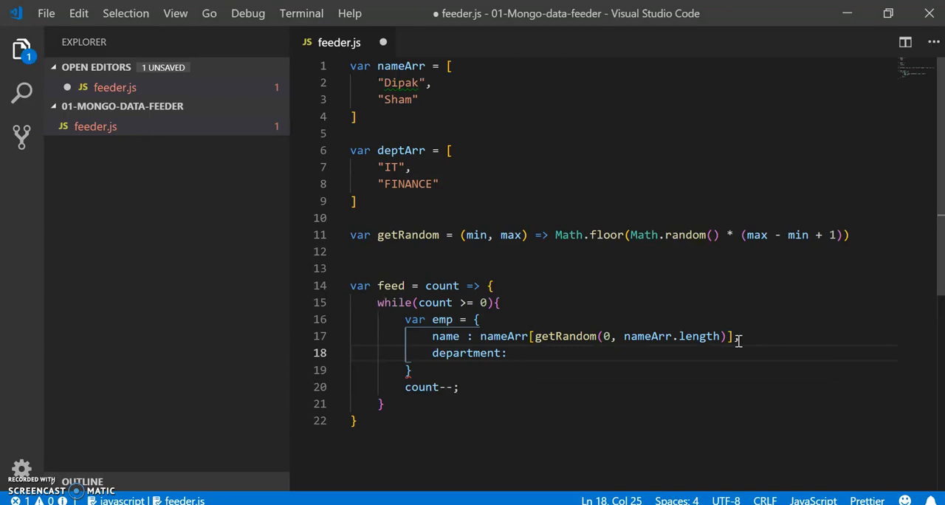
type("deptArr")
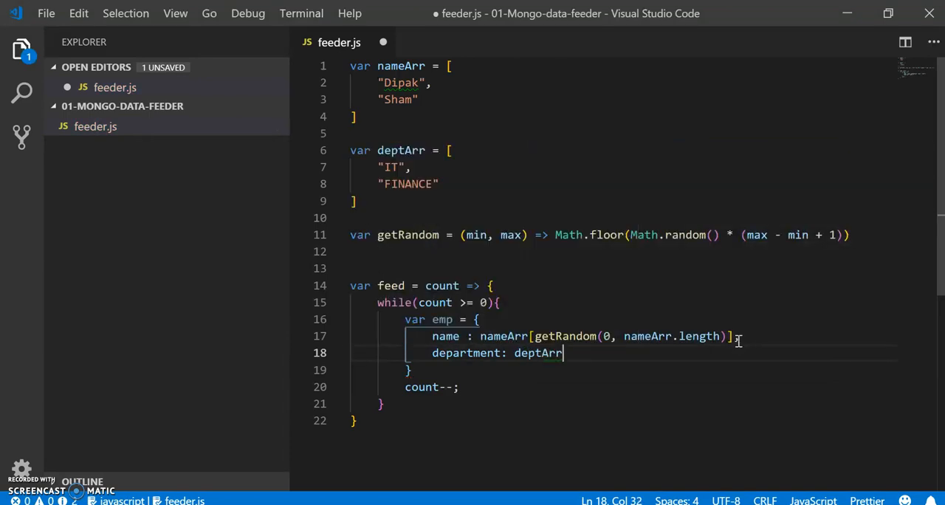
type("[getRandom(")
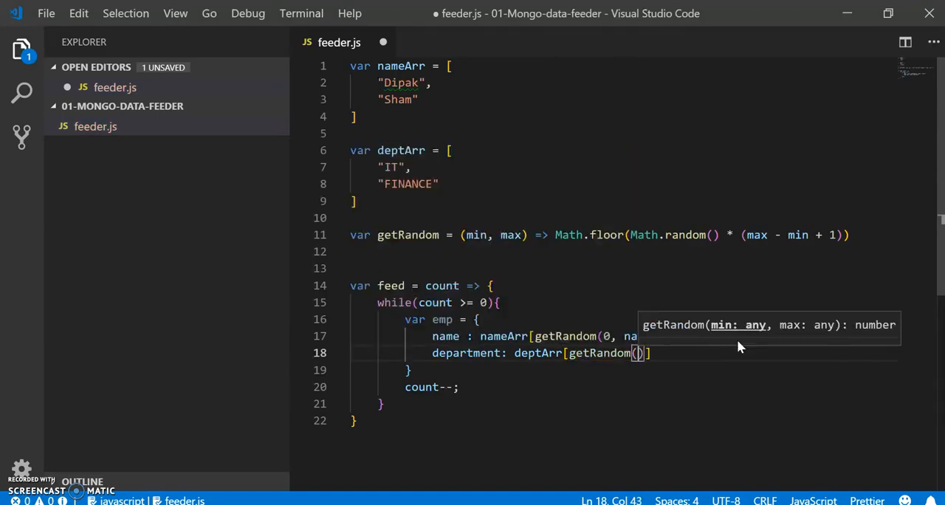
type("0,")
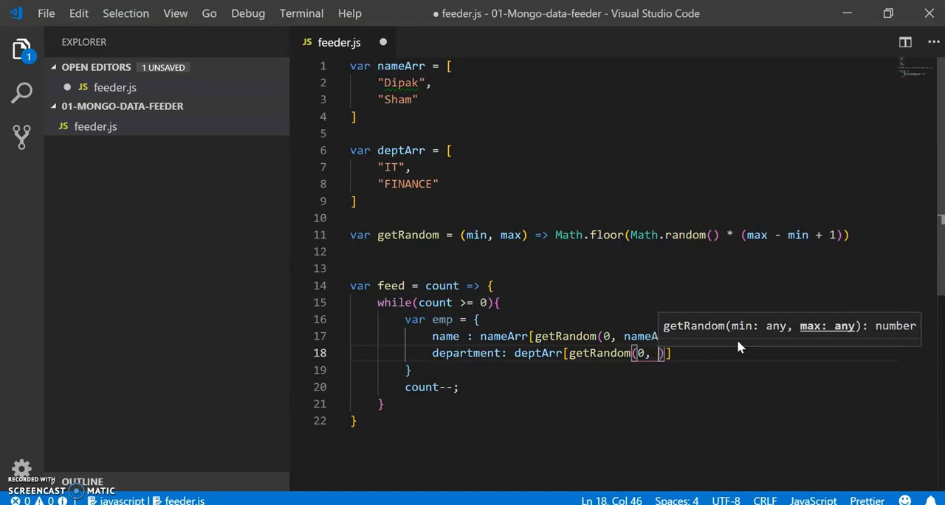
type("deptArr")
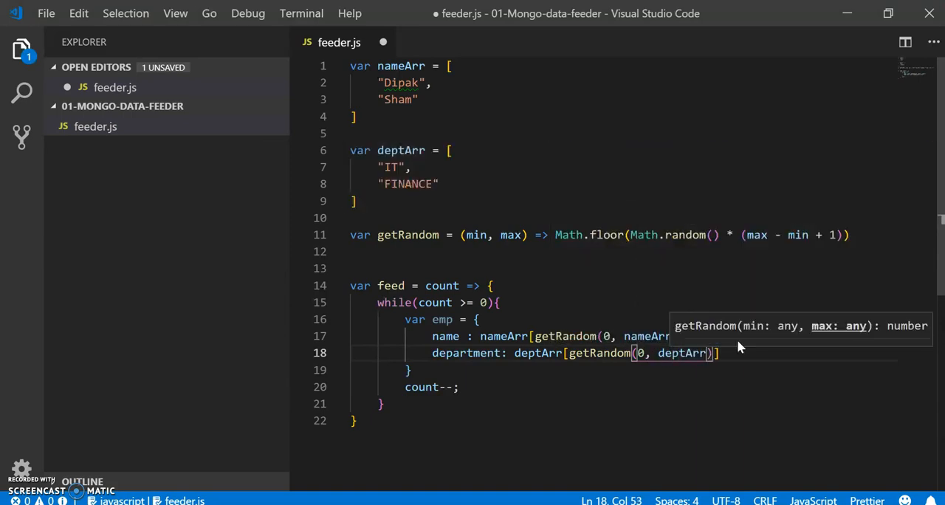
type(".length")
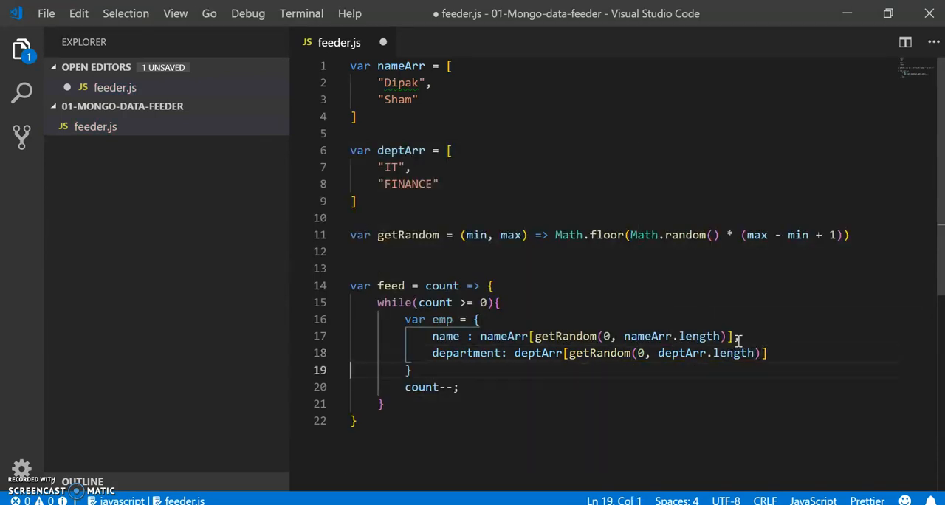
type(";")
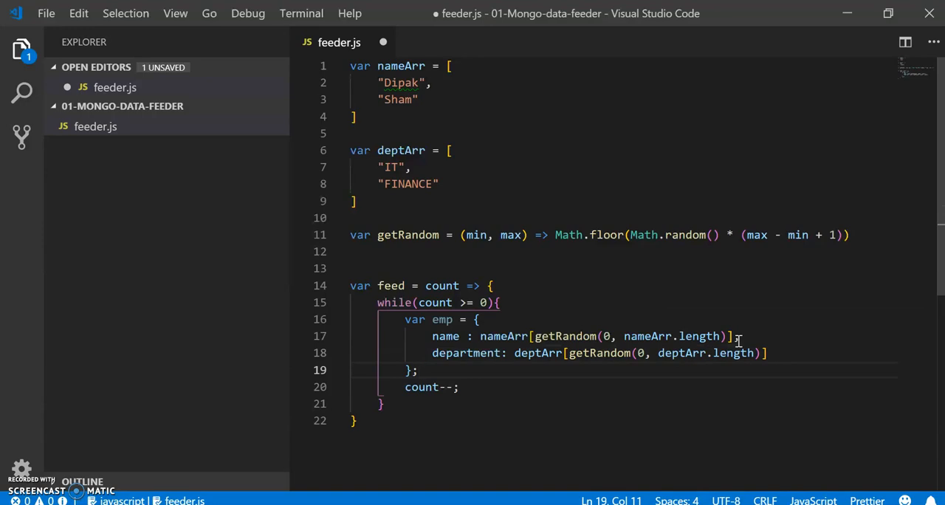
key("Enter")
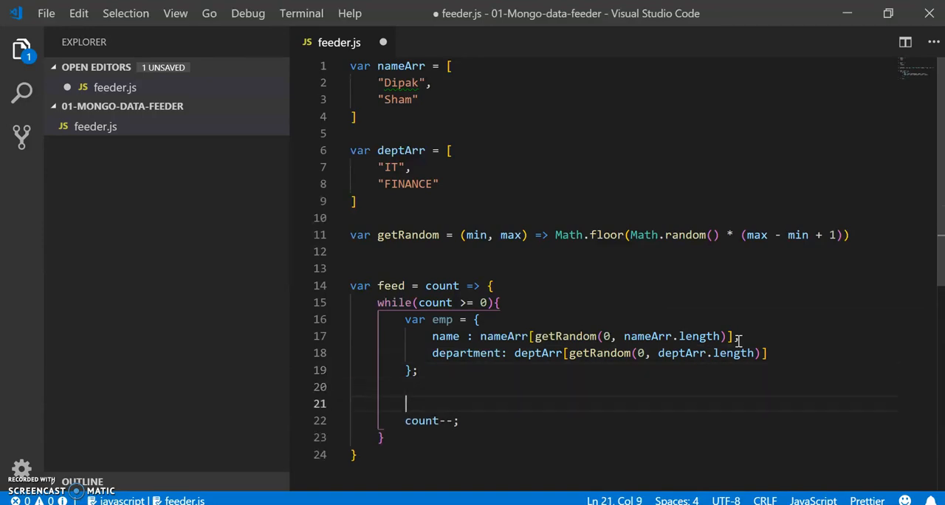
- Add db.employee.insert(emp) in the loop, append a feed(100); call and save feeder.js
type("debugger.")
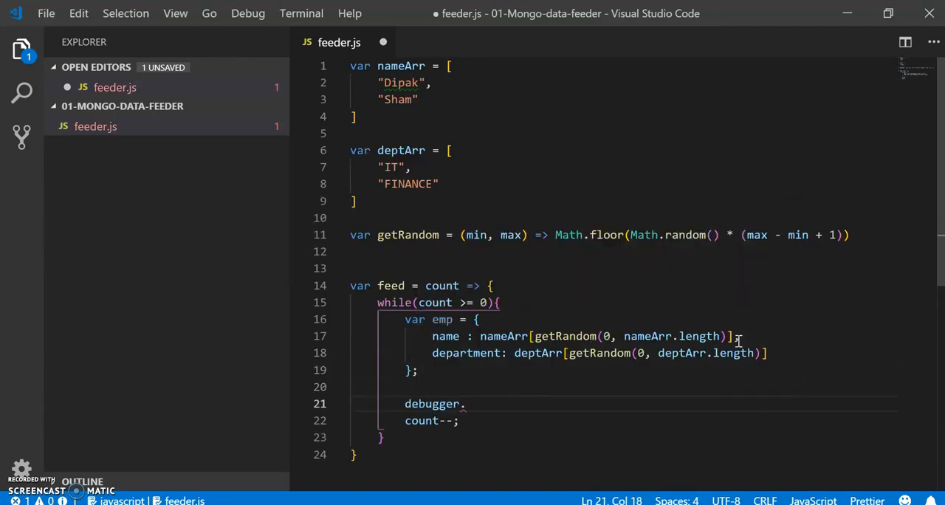
key("Backspace")
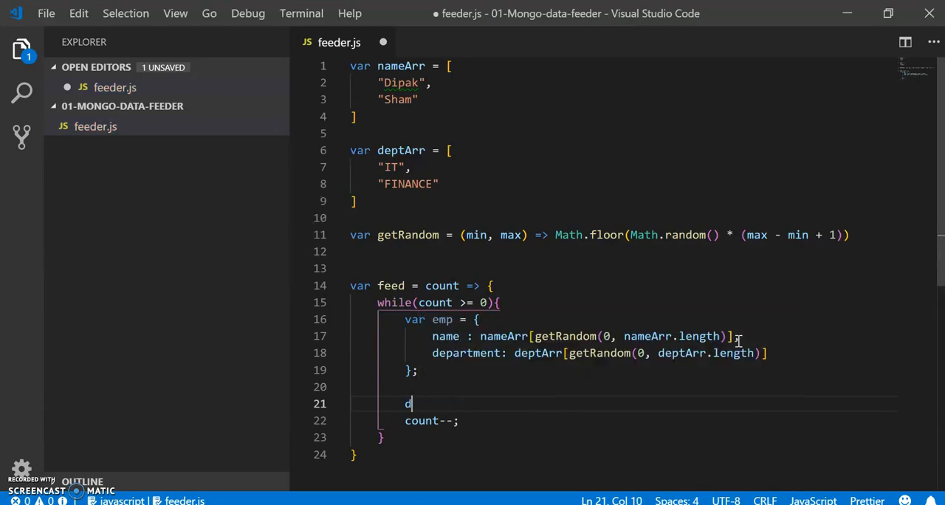
type("b.e")
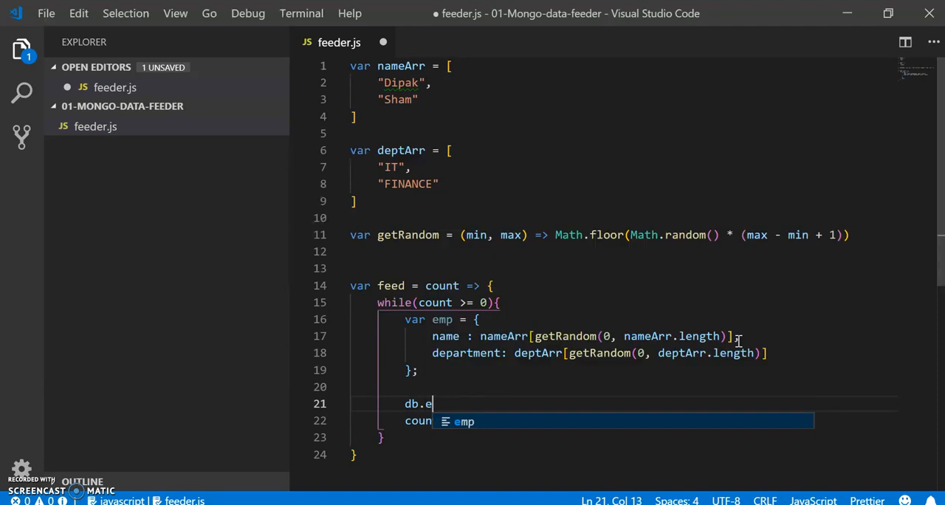
type("mployee.insert(")
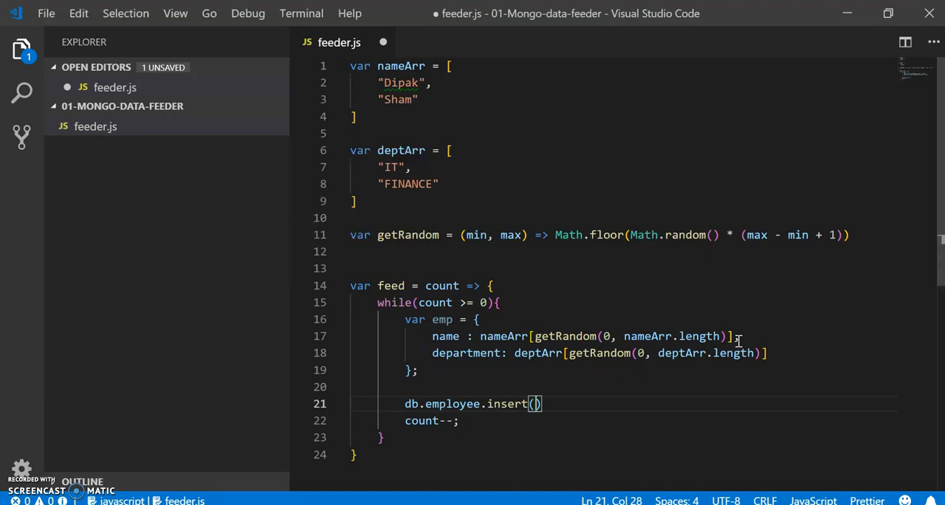
type("emp")
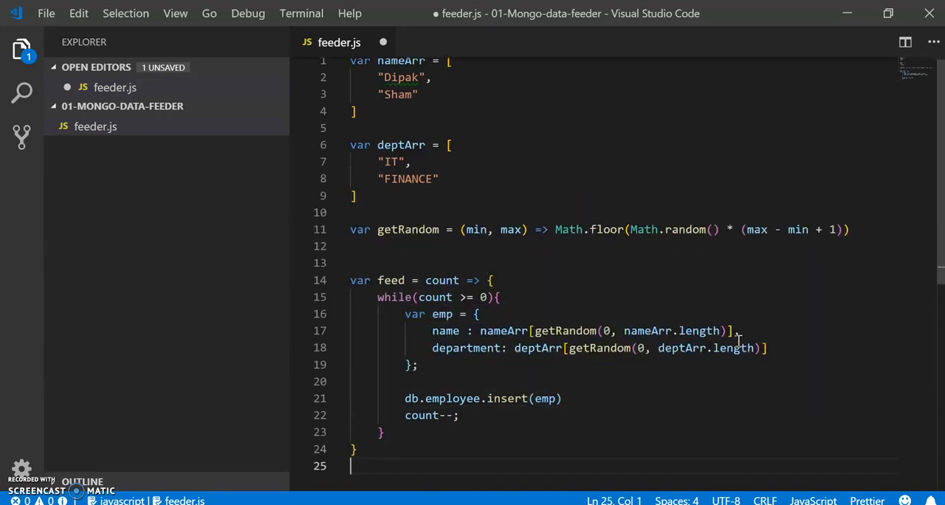
type("eed(")
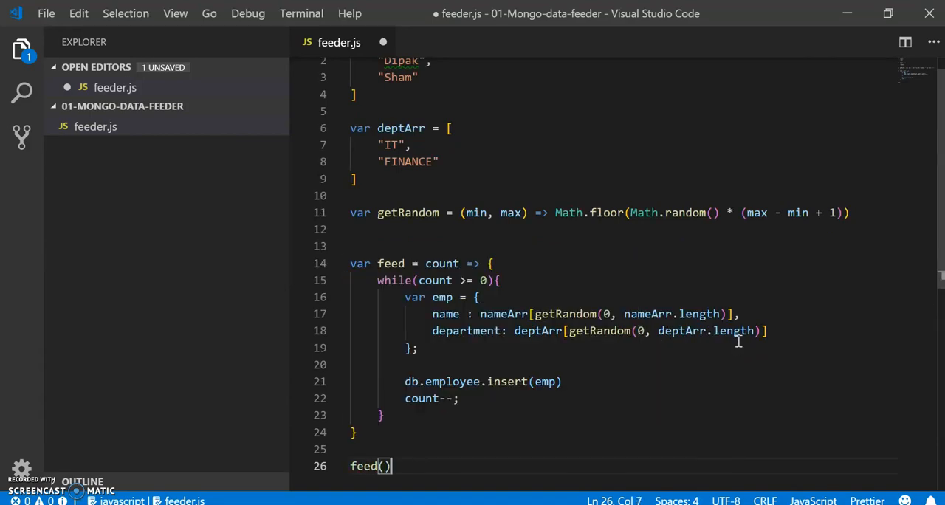
type("100")
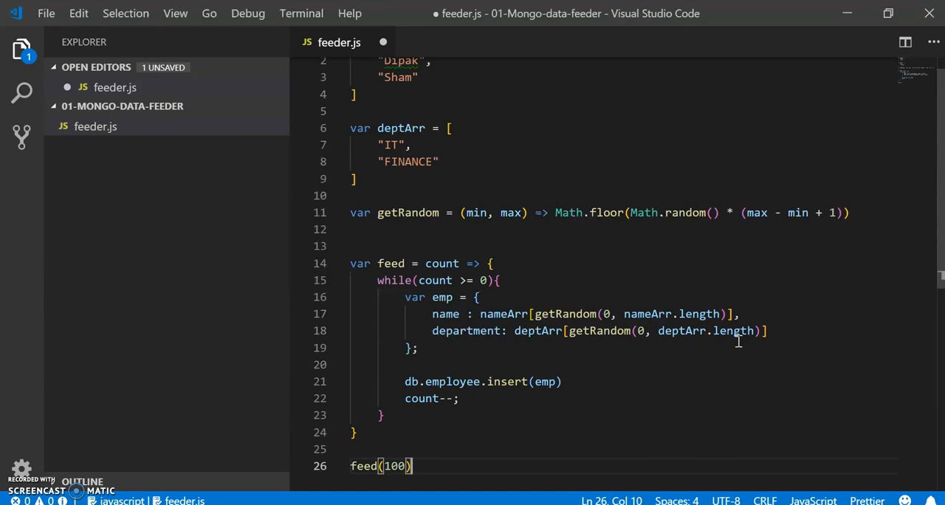
type(";")
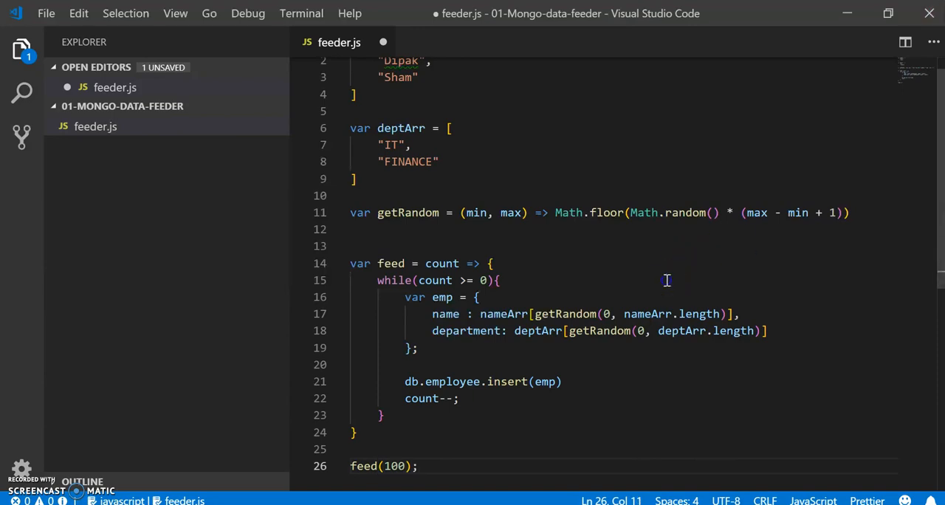
key("ctrl+s")
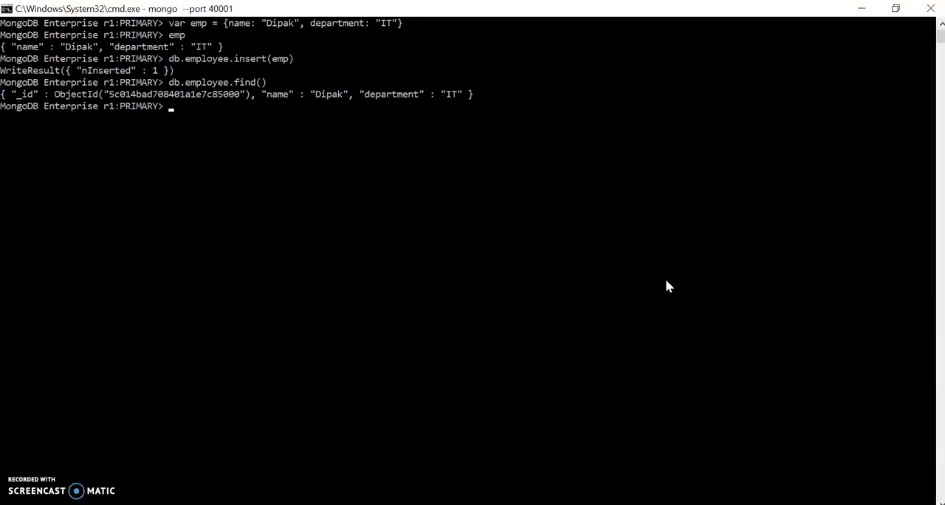
- Exit the mongo shell and list the files in the project folder with dir
type("exit")
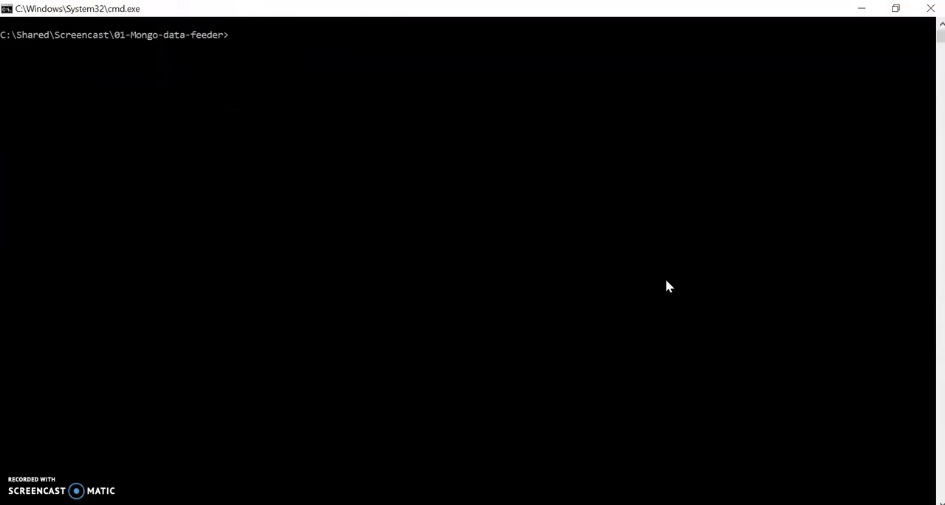
type("di")
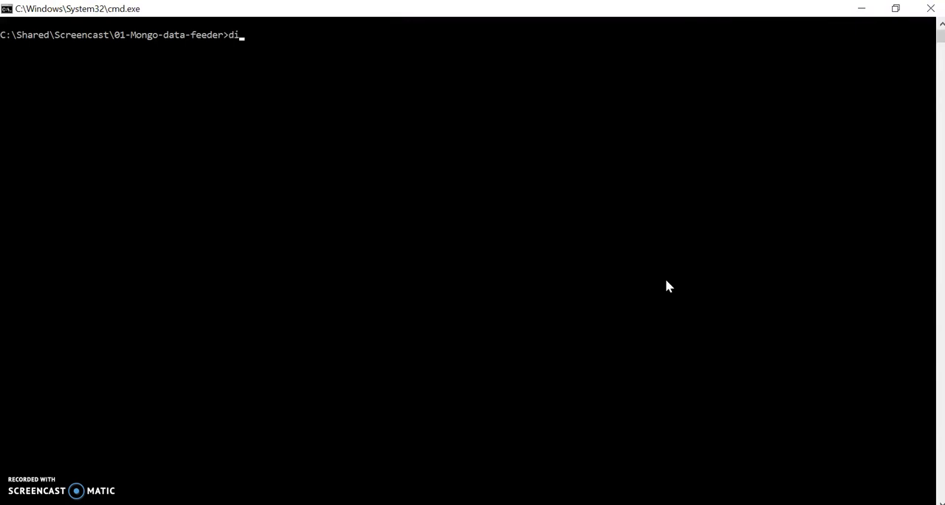
key("Return")
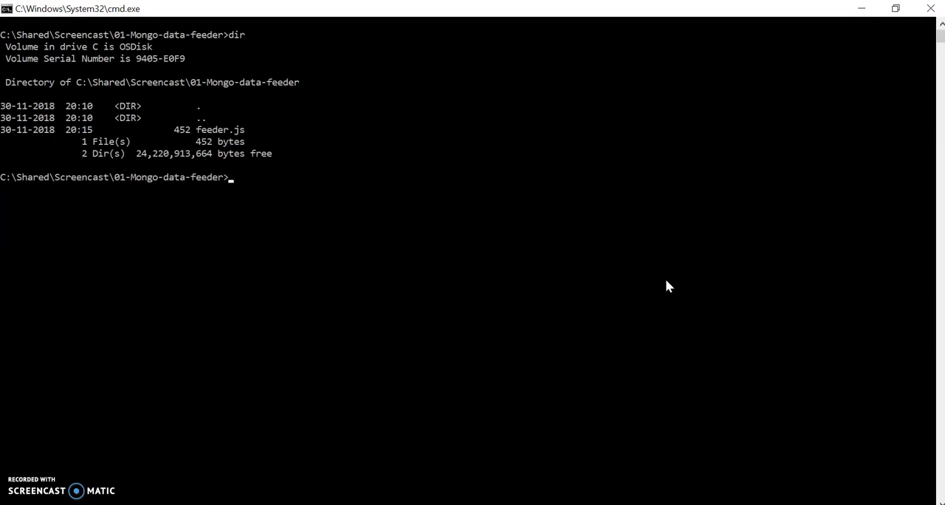
- Run mongo --port 40001 feeder.js and return to the interactive mongo shell session
type("mo")
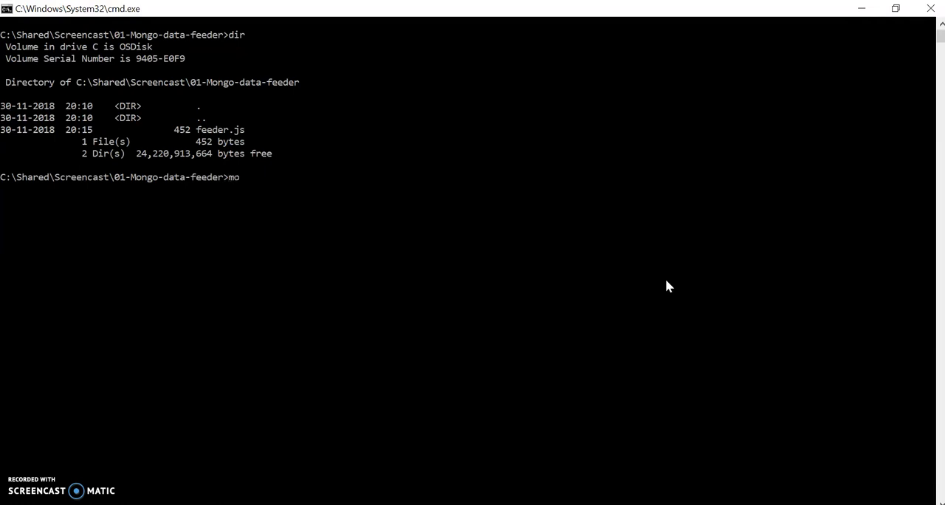
type("ngo --")
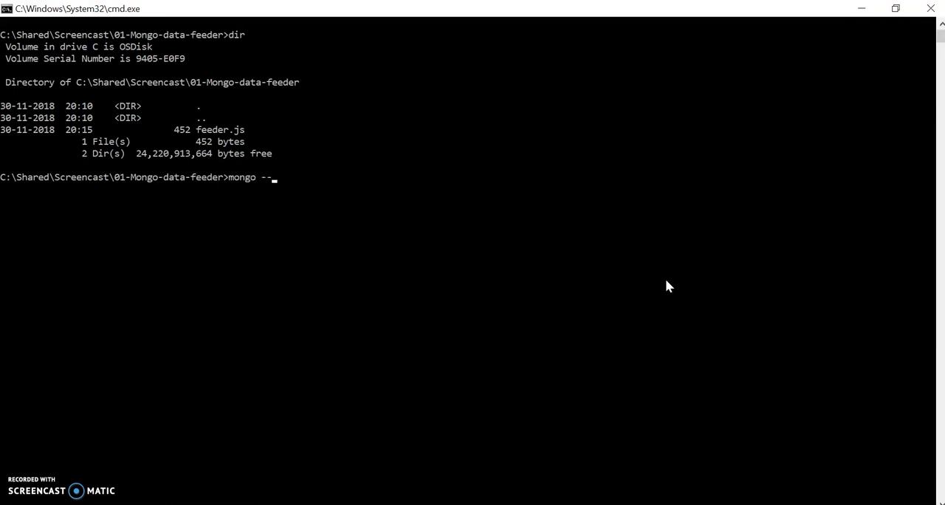
type("port")
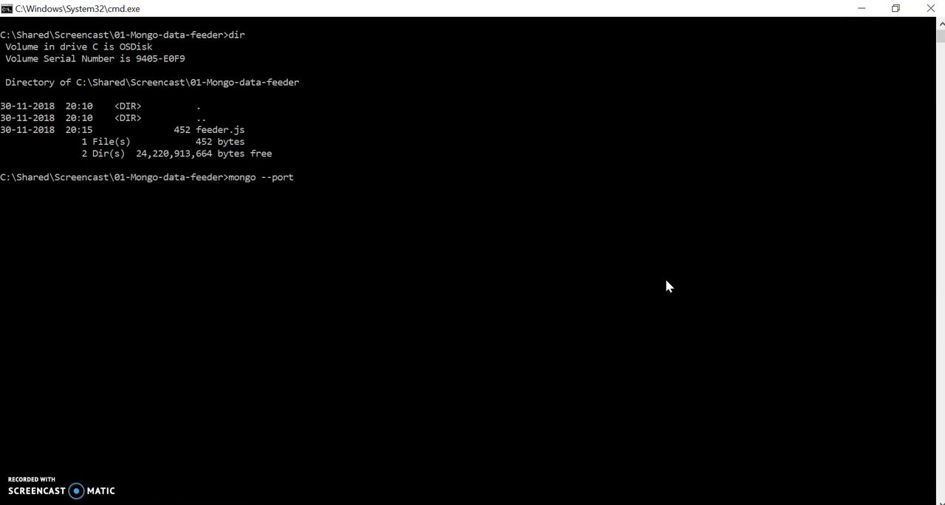
type("4000")
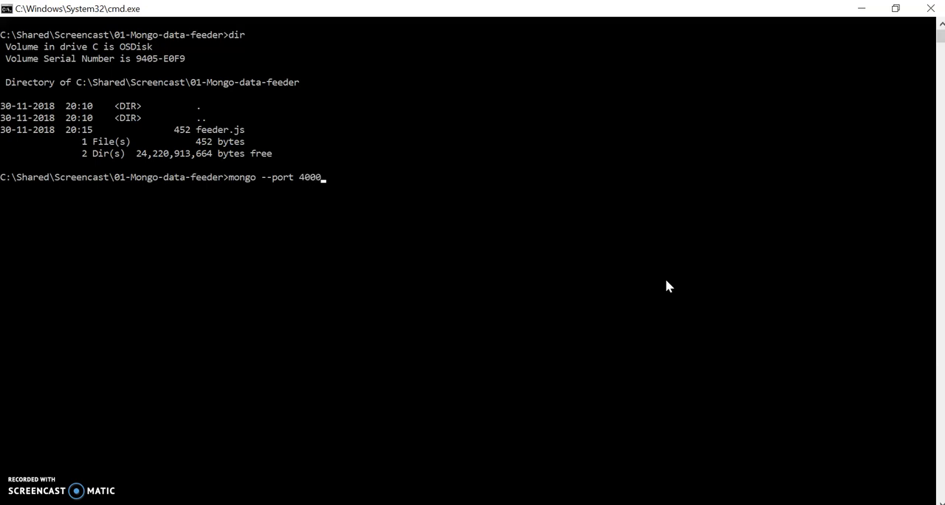
type("1")
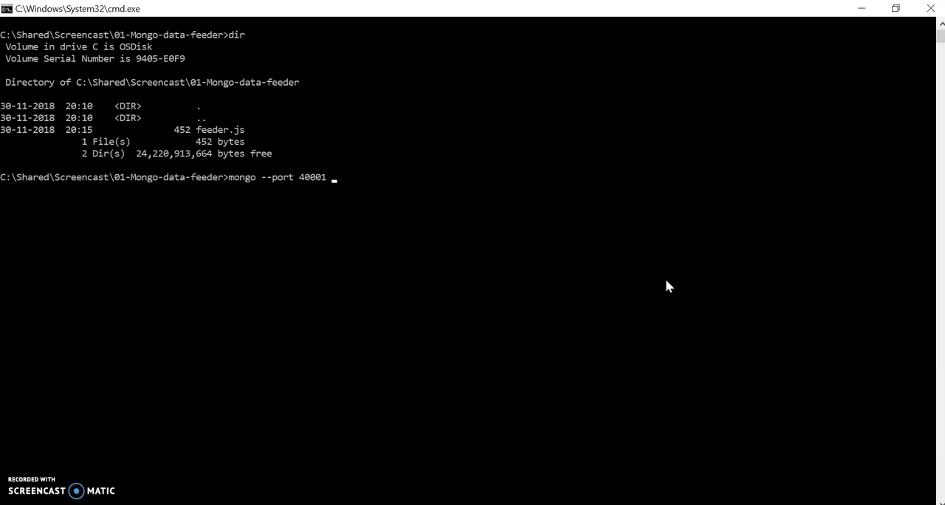
type("fe")
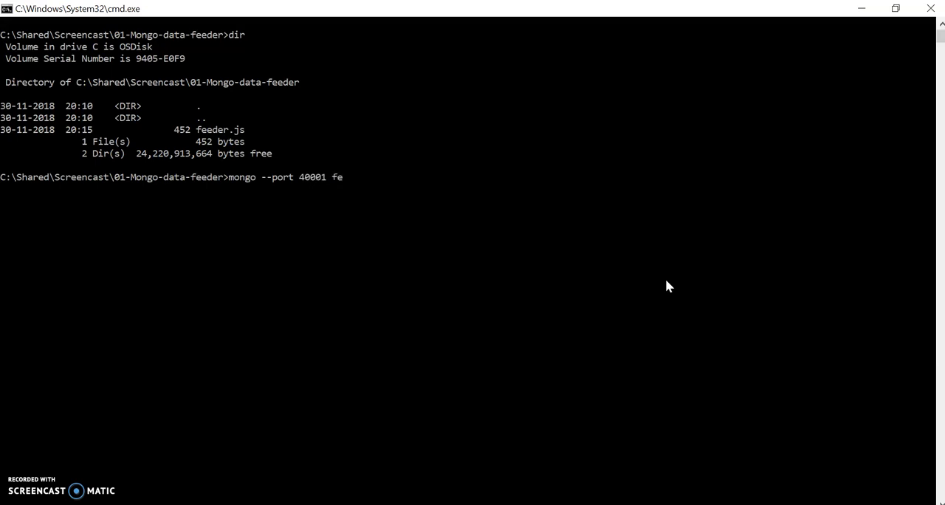
key("Return")
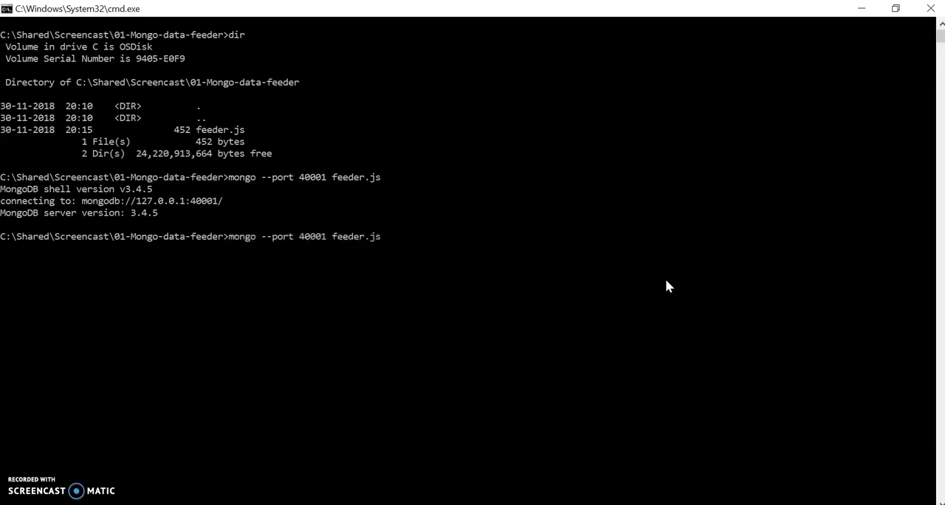
key("Return")
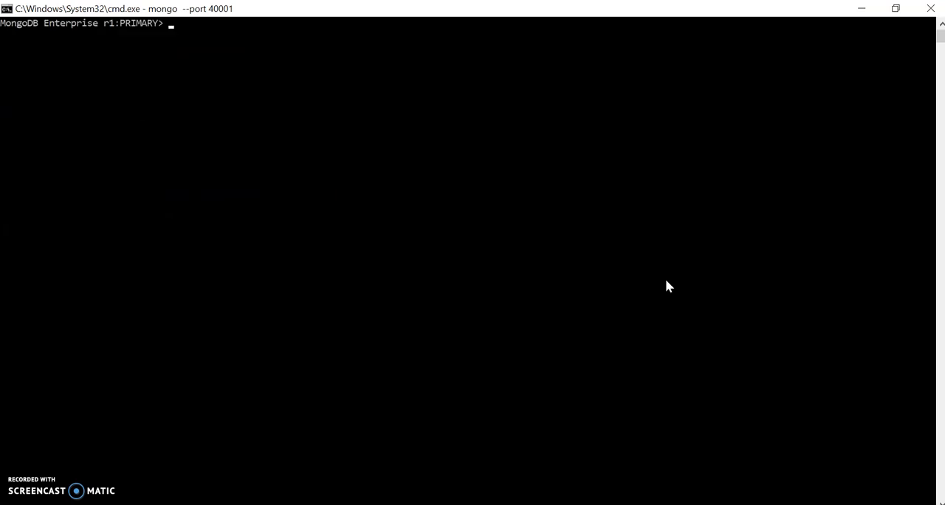
- Discard a half-written insert command and list the employee documents with db.employee.find()
type("db.employee.insert(emp)")
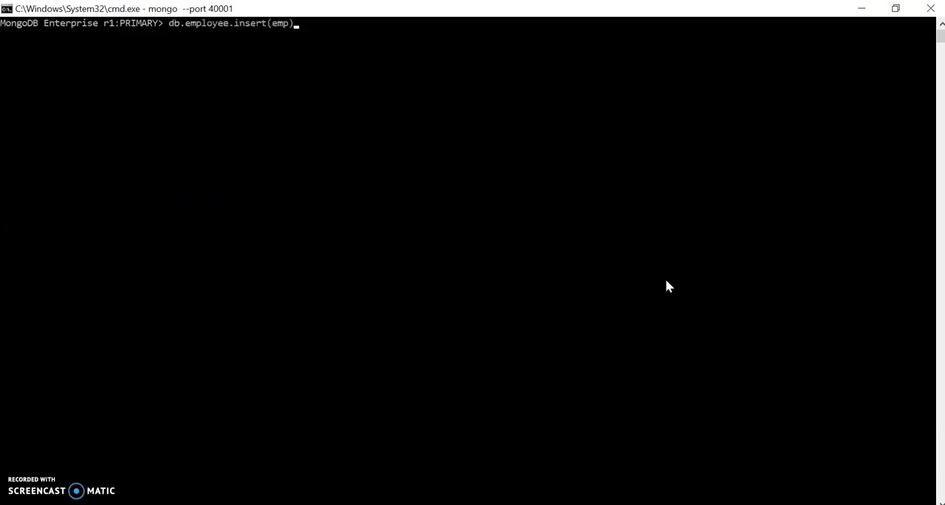
key("Backspace")
type("find")
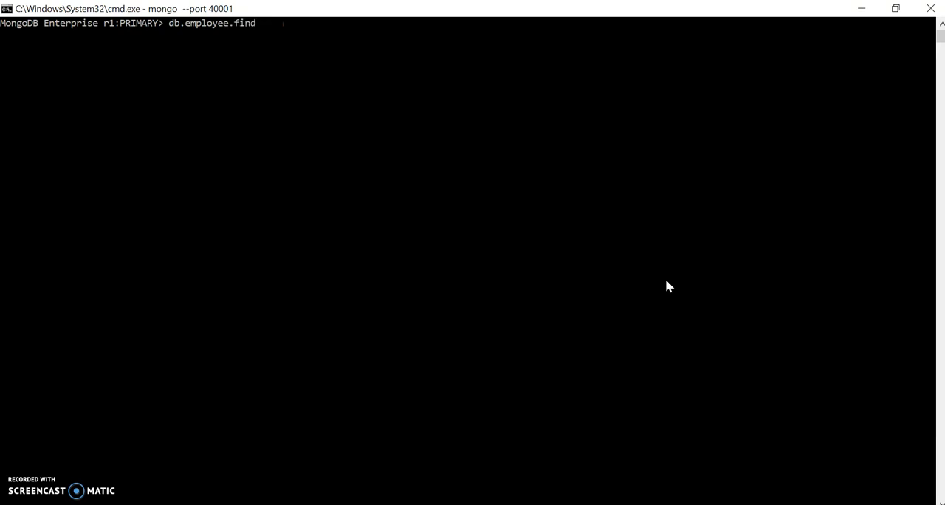
key("Return")
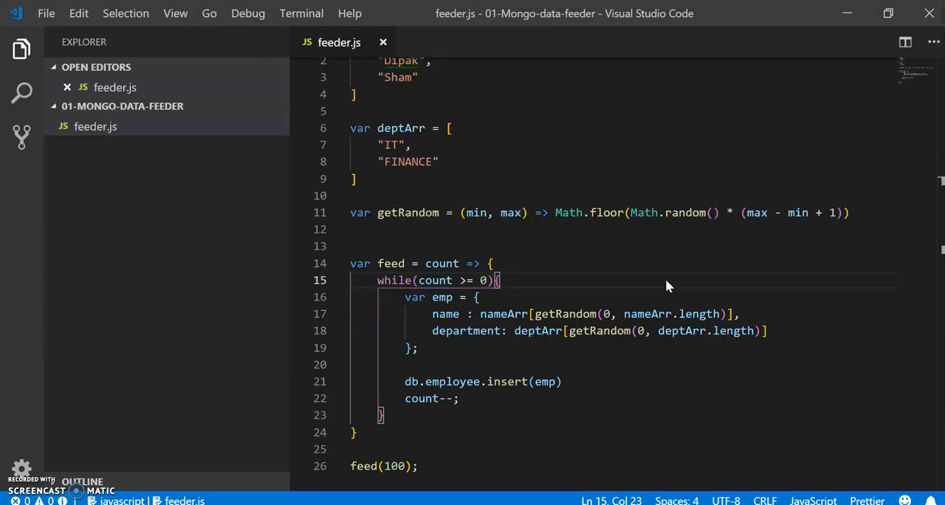
mouse_move(780, 195)
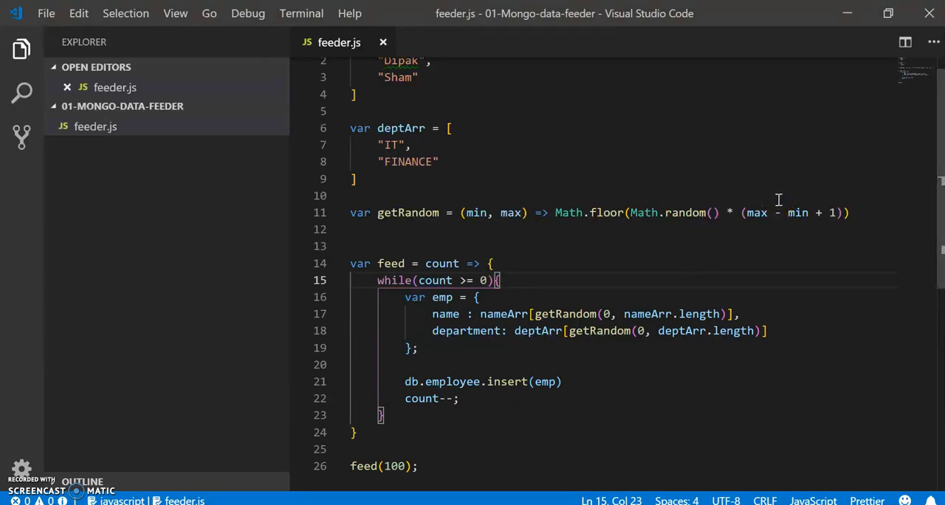
mouse_move(472, 213)
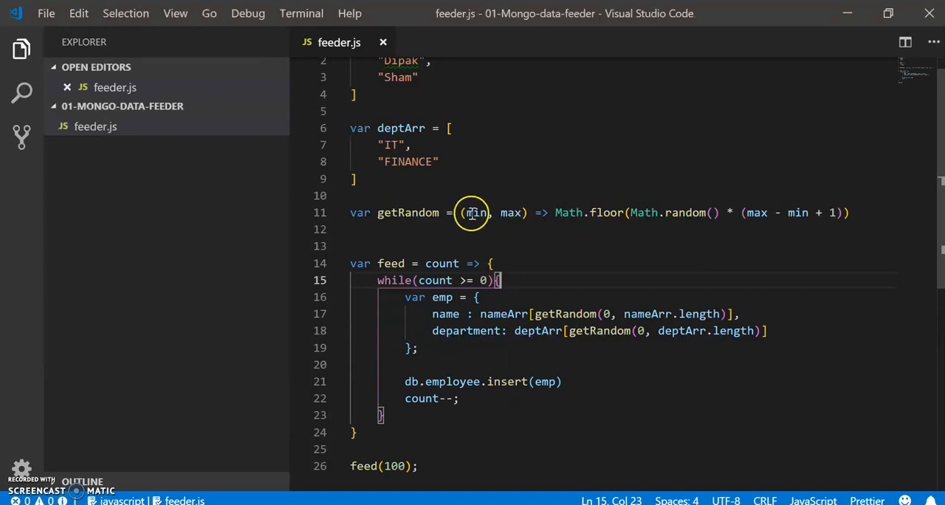
mouse_move(706, 313)
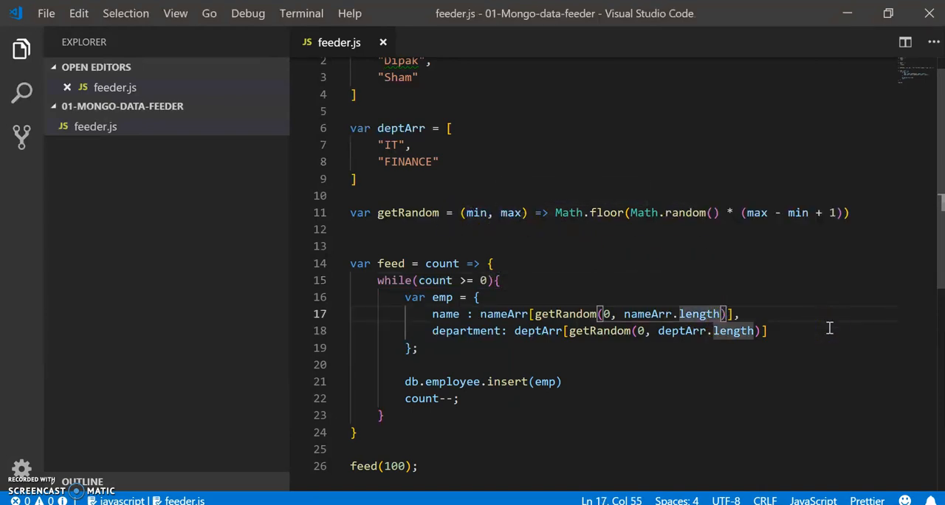
- Bound the random name and department indexes by nameArr.length-1 and deptArr.length-1
type("-1")
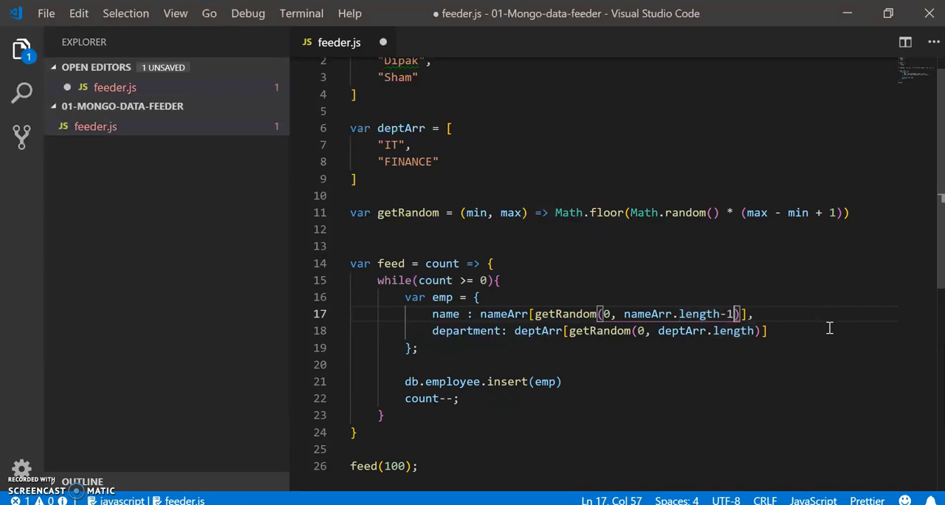
type("-1")
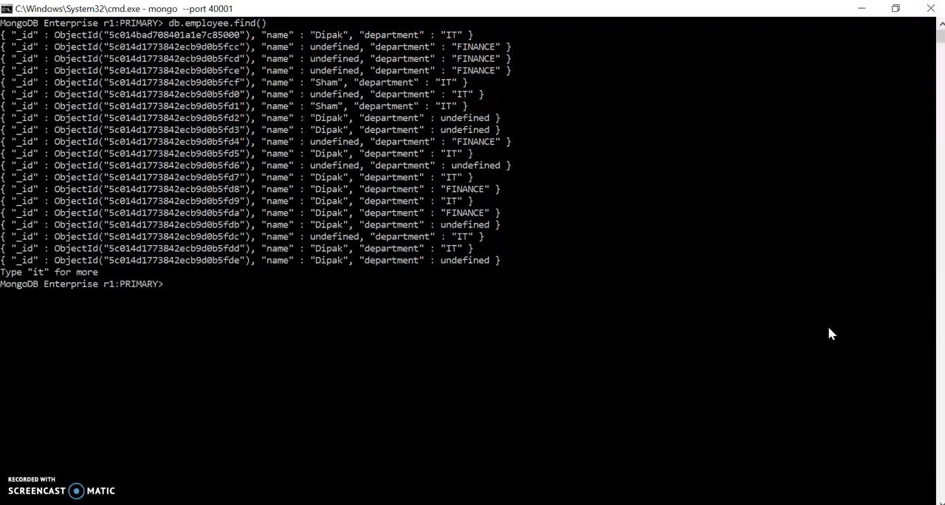
- Remove all 102 documents from the employee collection with db.employee.remove({})
type("emp")
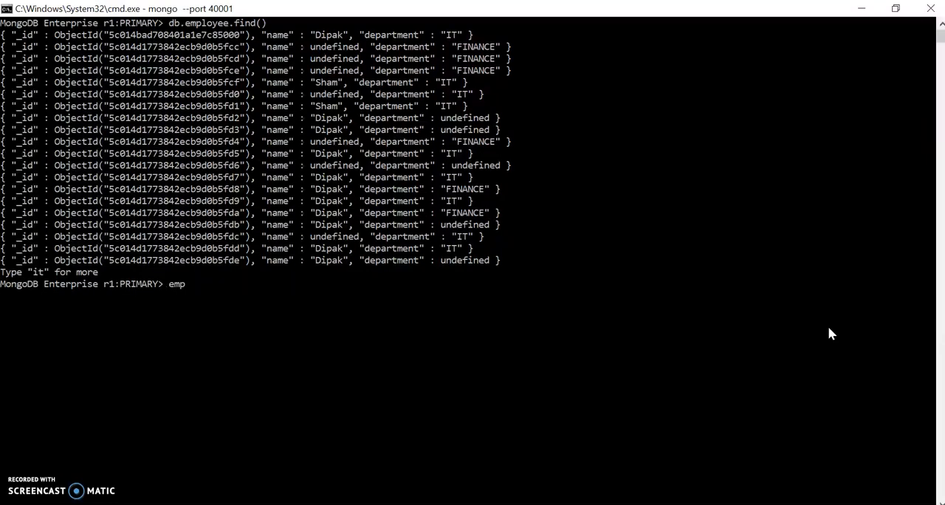
key("Return")
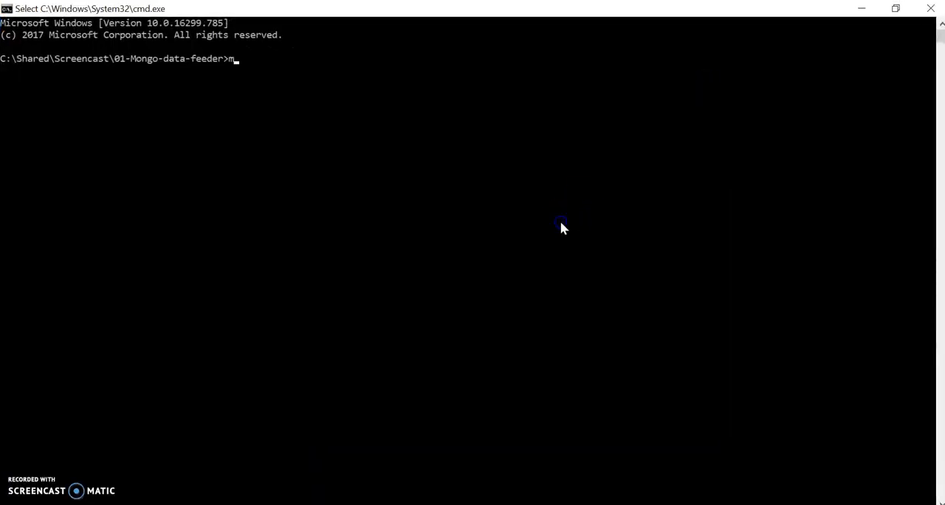
- Prepare the rerun of feeder.js via mongo --port 40001 and a db.employee.find() query
type("ongo --port")
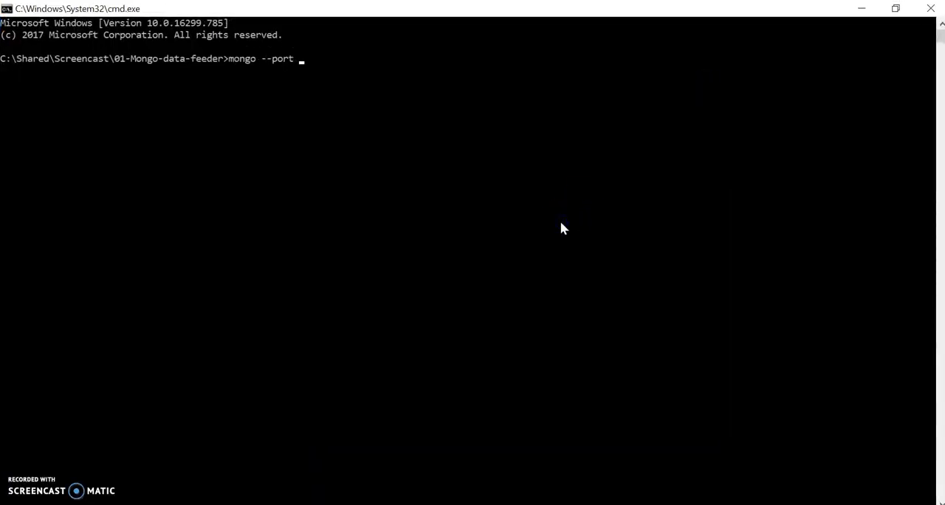
type("40001")
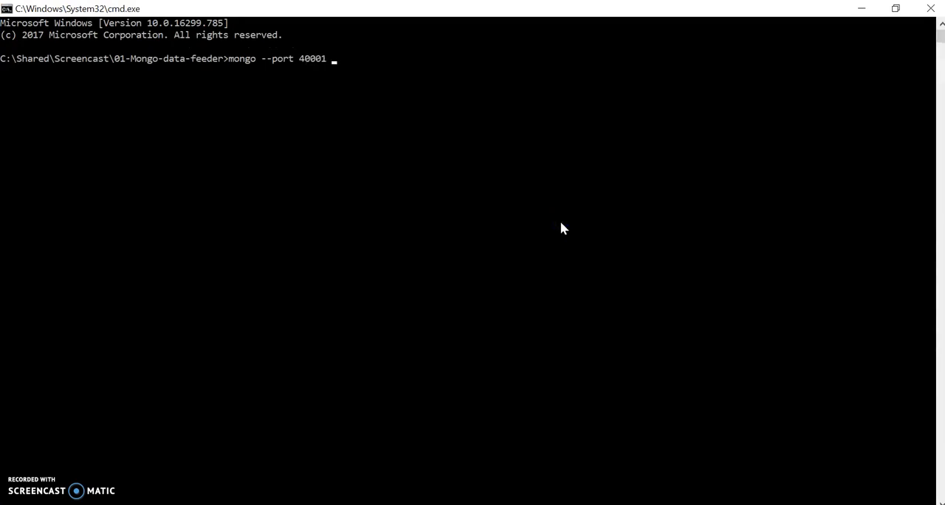
type("feeder.js")
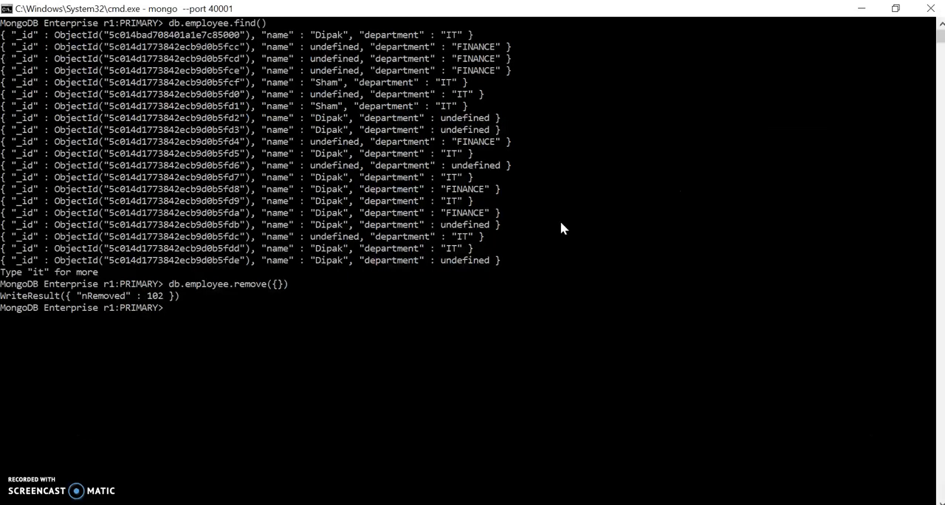
type("db.employee.find()")
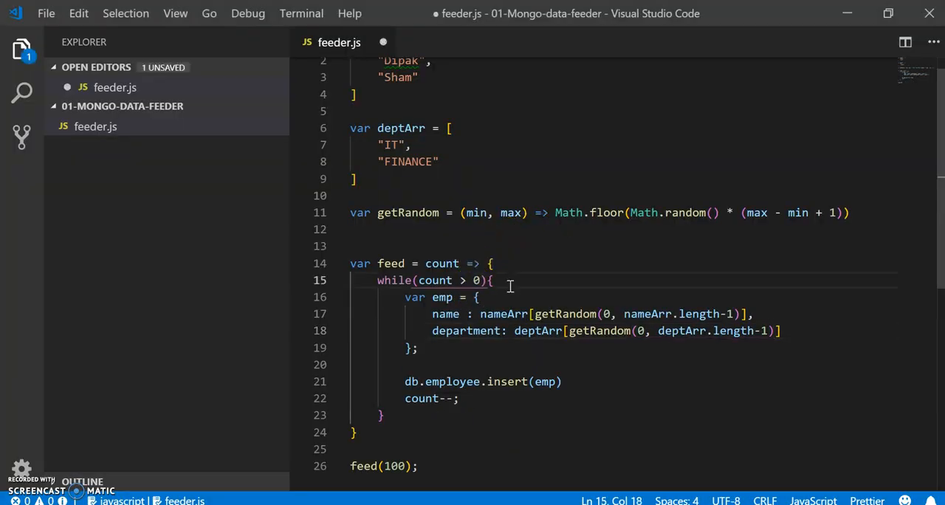
- Save feeder.js with while(count > 0) and return to the mongo shell window
key("alt+tab")
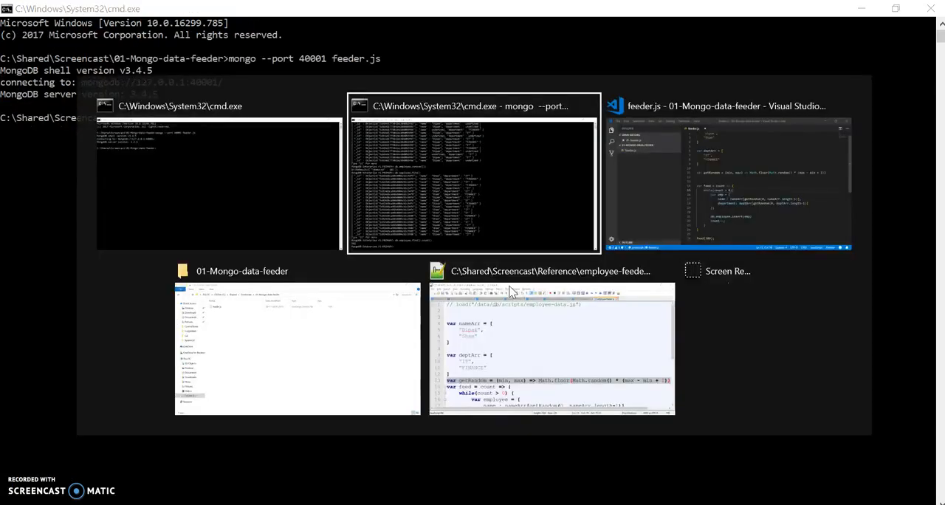
left_click(472, 177)
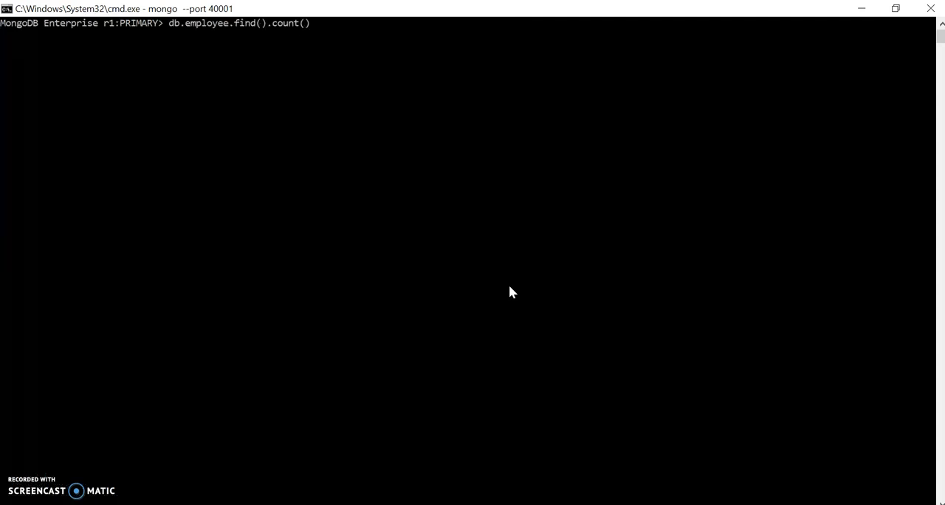
- Rerun feeder.js and verify the employee collection counts 1000 documents
key("alt+tab")
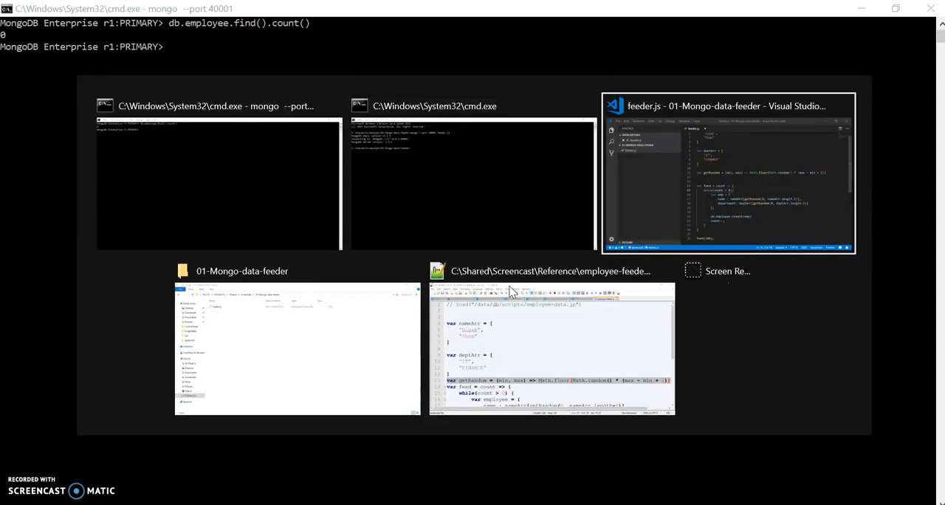
left_click(729, 173)
type("db.employee.find().count()")
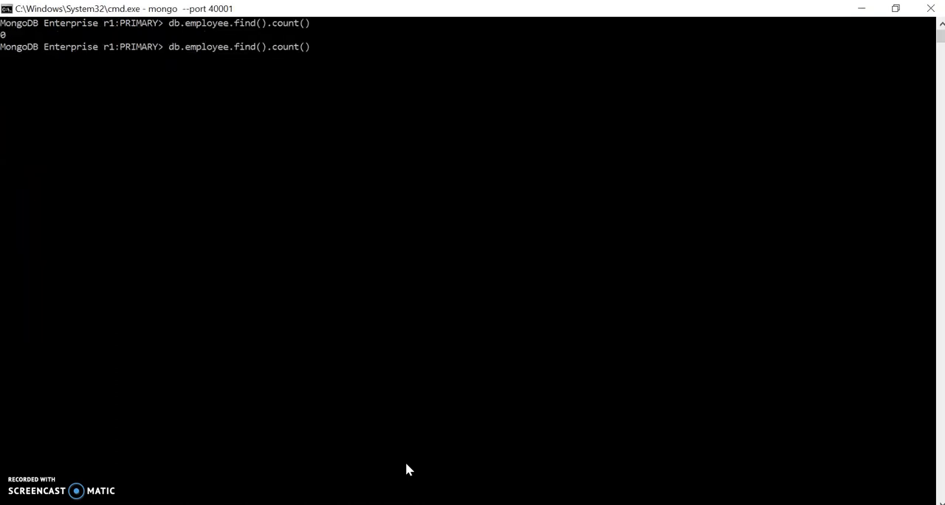
key("Return")
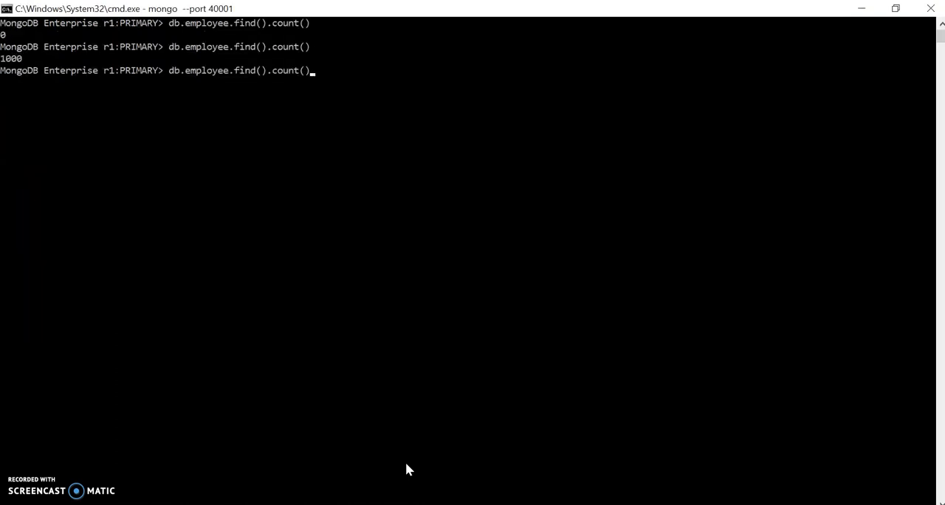
- List the employee documents and page through them with 'it', showing real names and departments
key("Backspace")
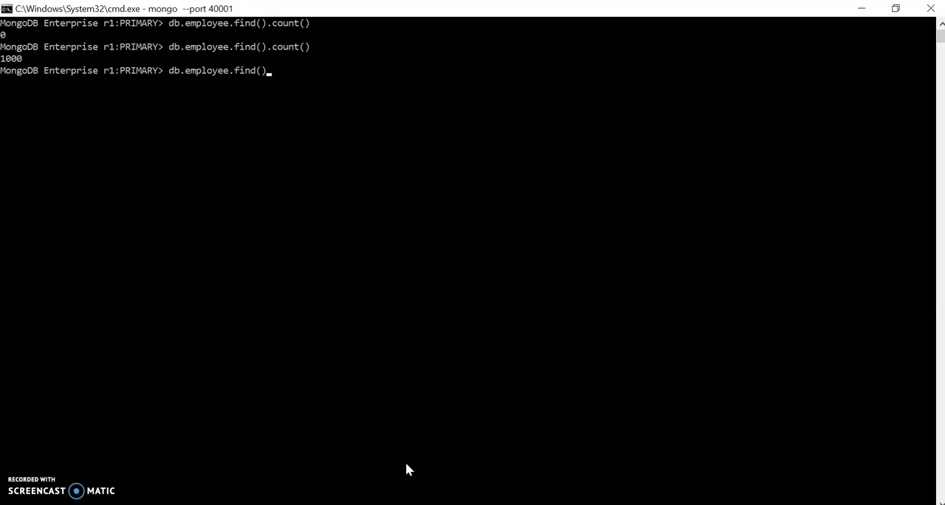
key("Return")
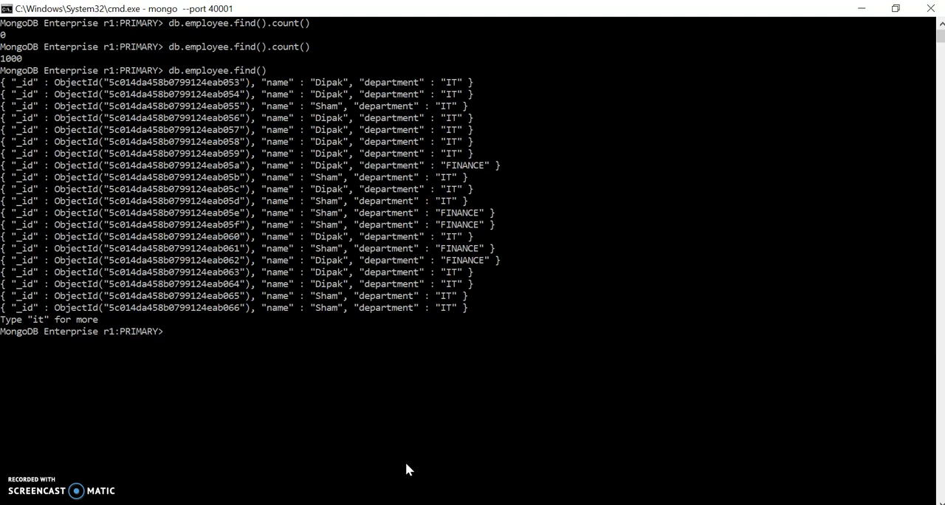
type("it")
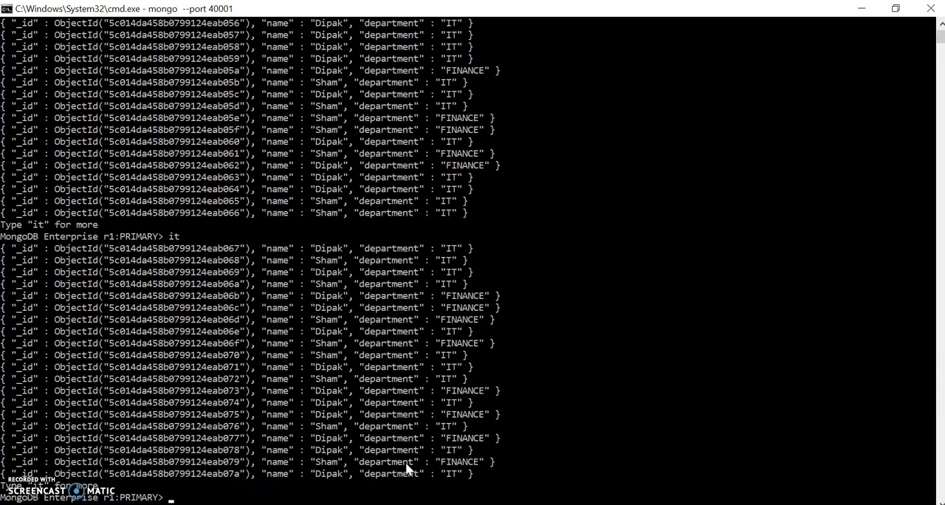